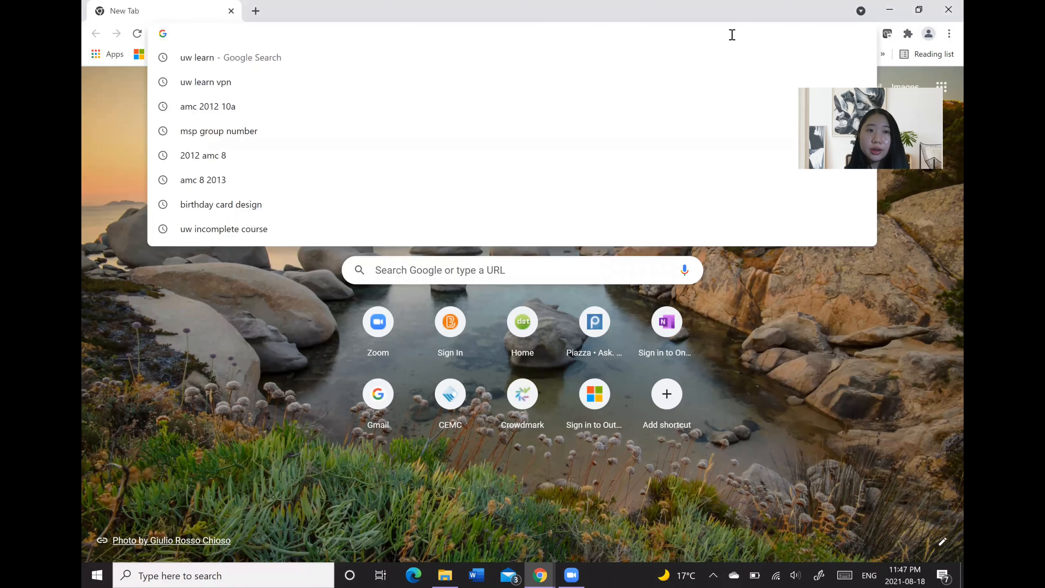
Go to learn.uwaterloo.ca and sign in with the a25 university email and password
type("learn.uwaterloo.ca")
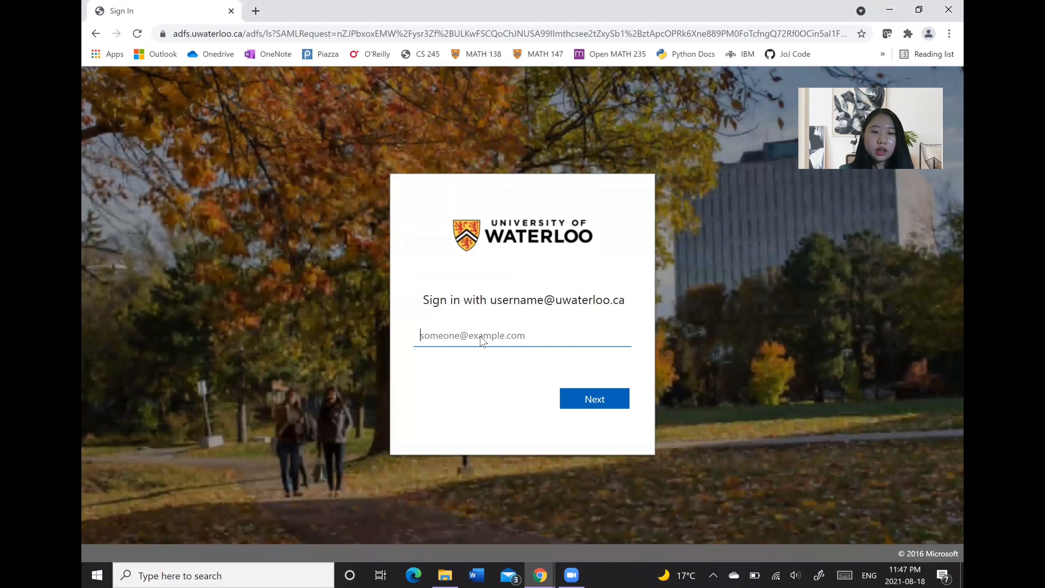
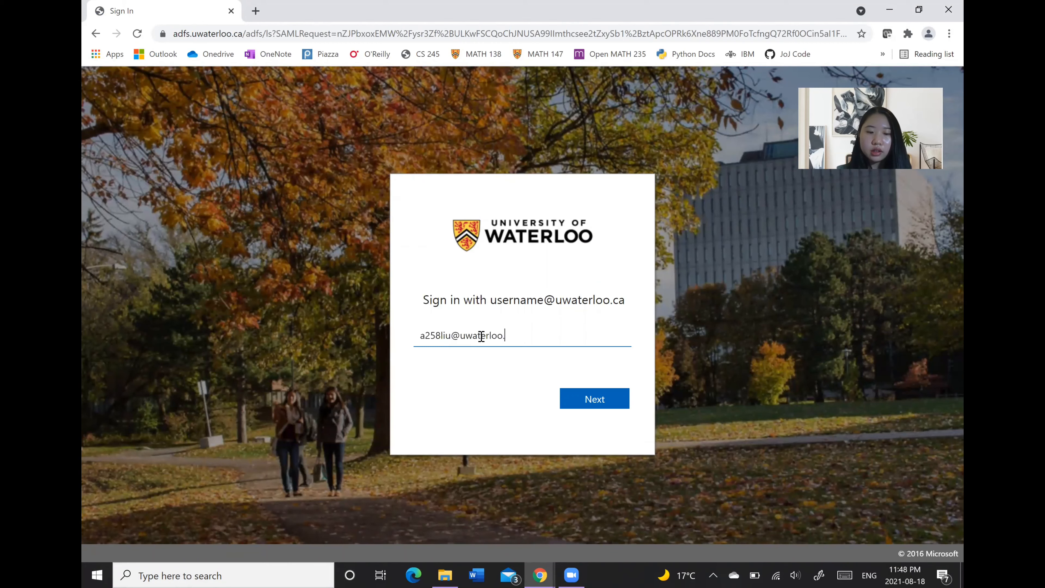
left_click(594, 399)
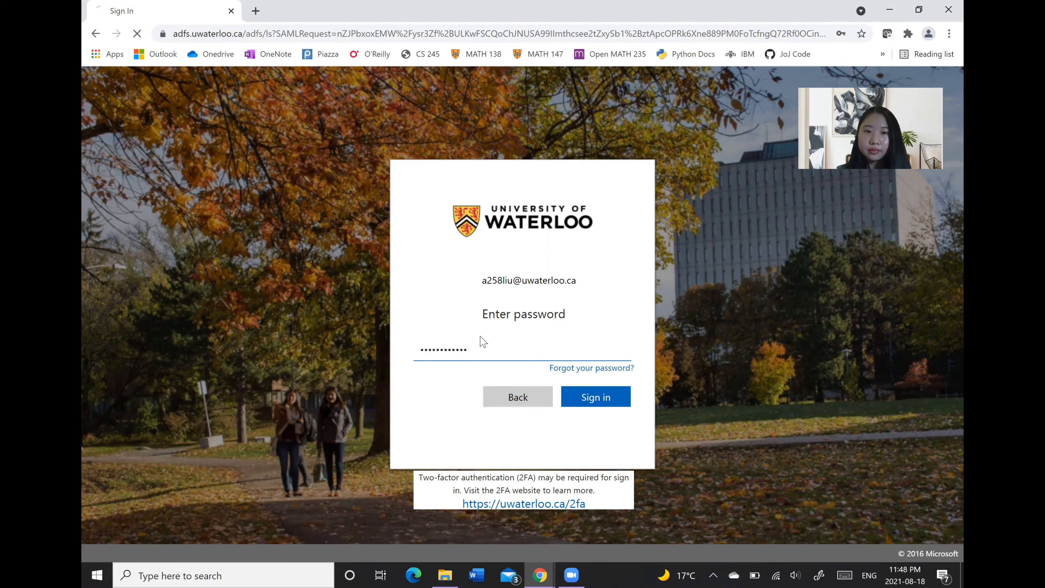
Submit the password and request a Duo push approval on the phone
left_click(595, 397)
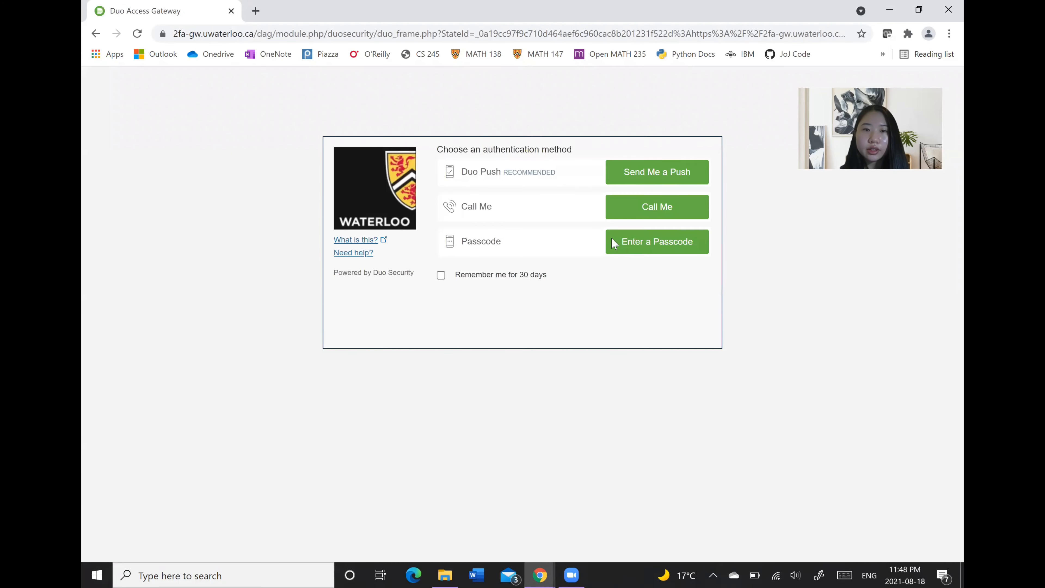
mouse_move(688, 149)
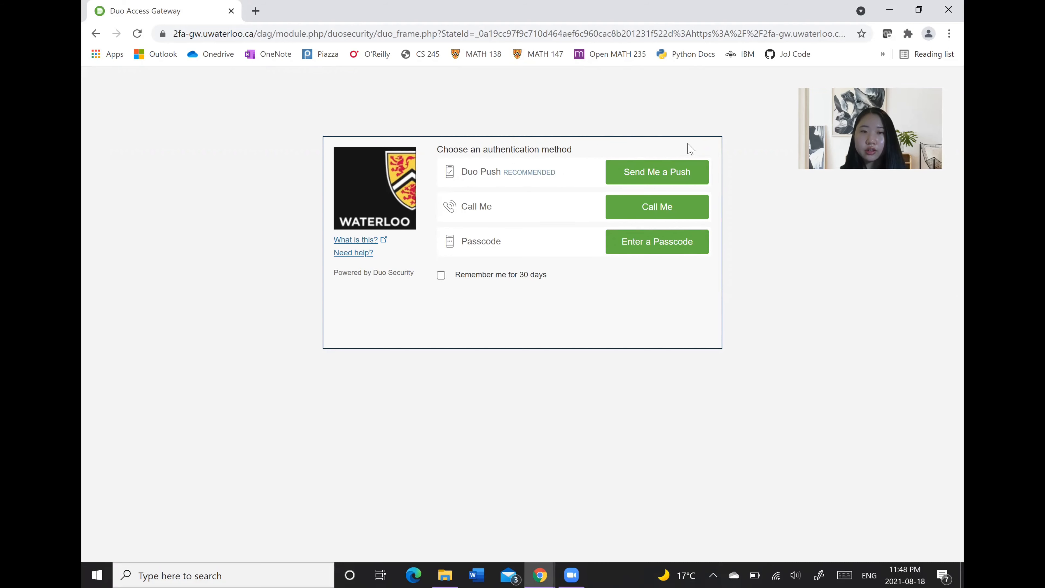
mouse_move(723, 154)
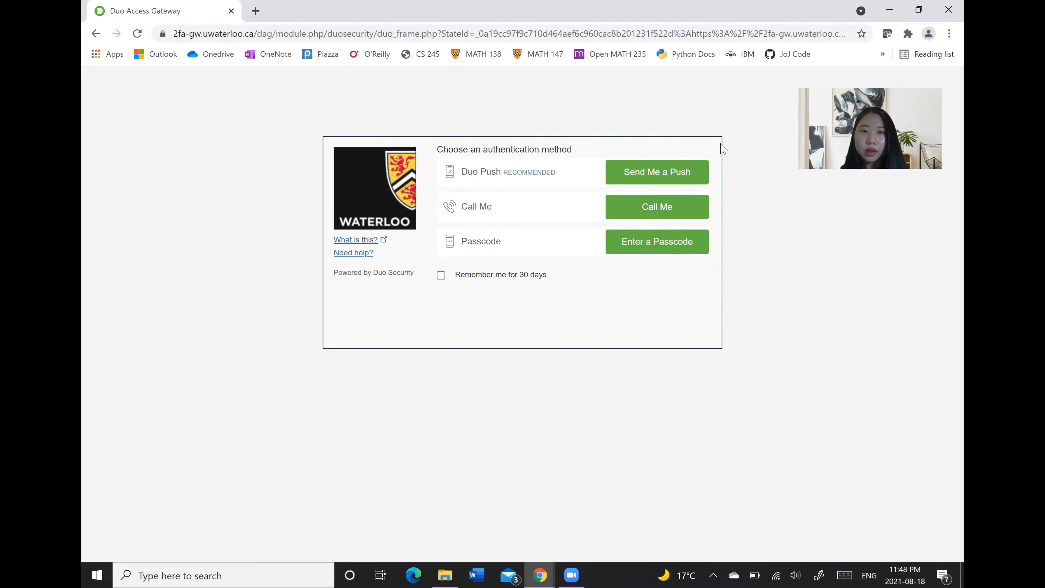
mouse_move(701, 164)
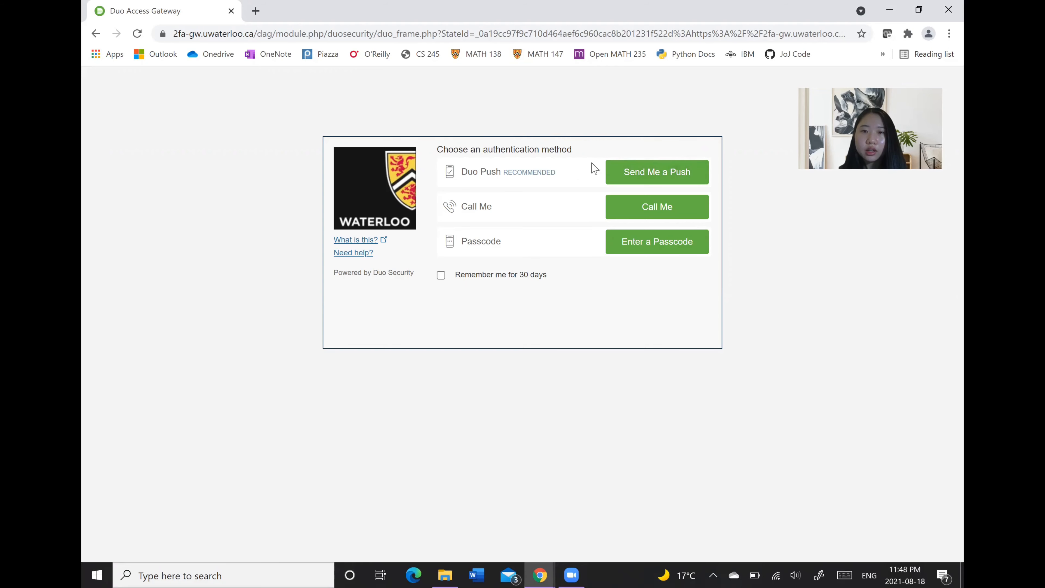
mouse_move(691, 180)
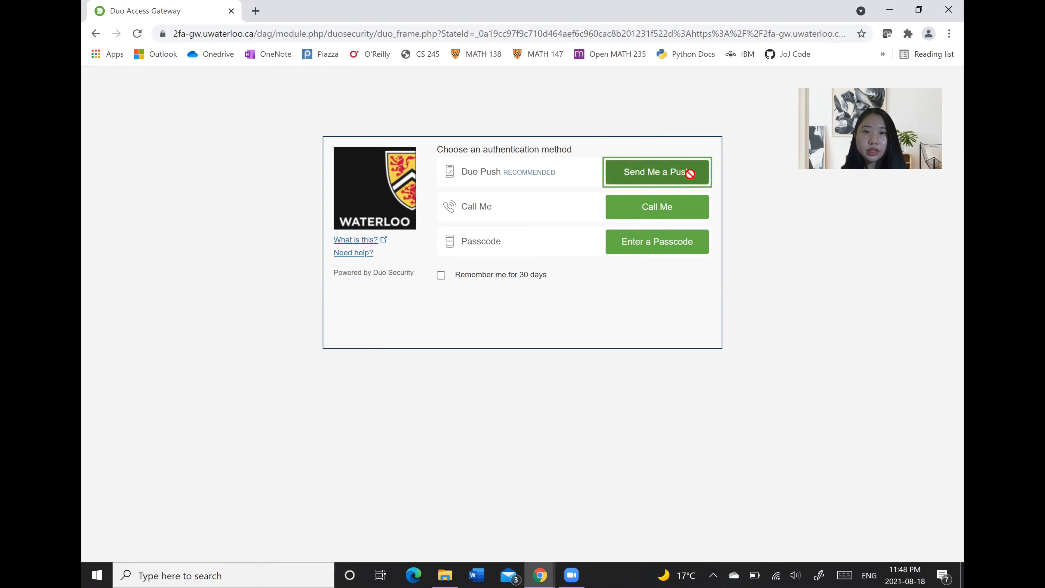
left_click(657, 172)
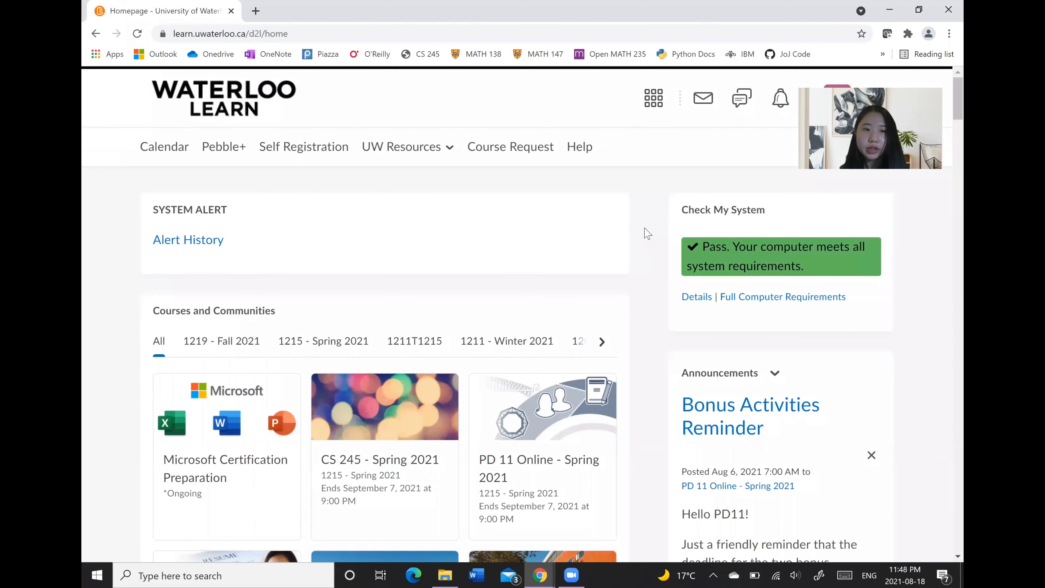
scroll("down", 3)
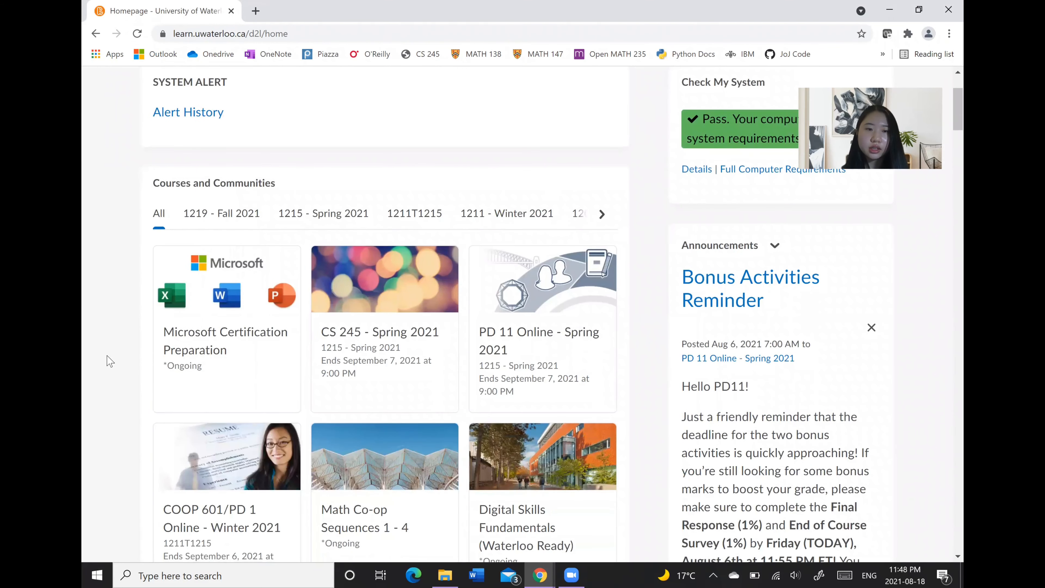
scroll("down", 3)
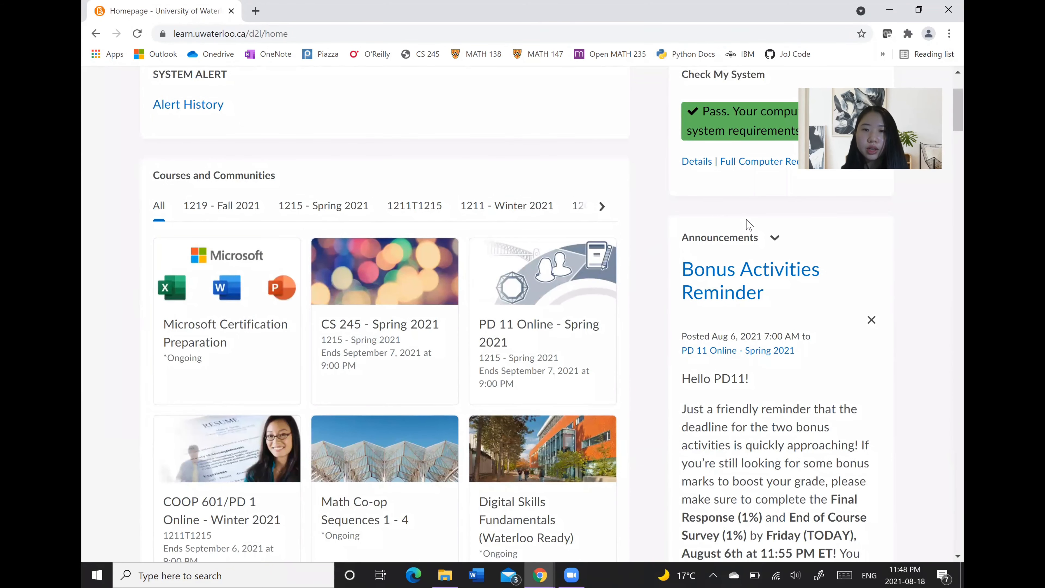
mouse_move(851, 210)
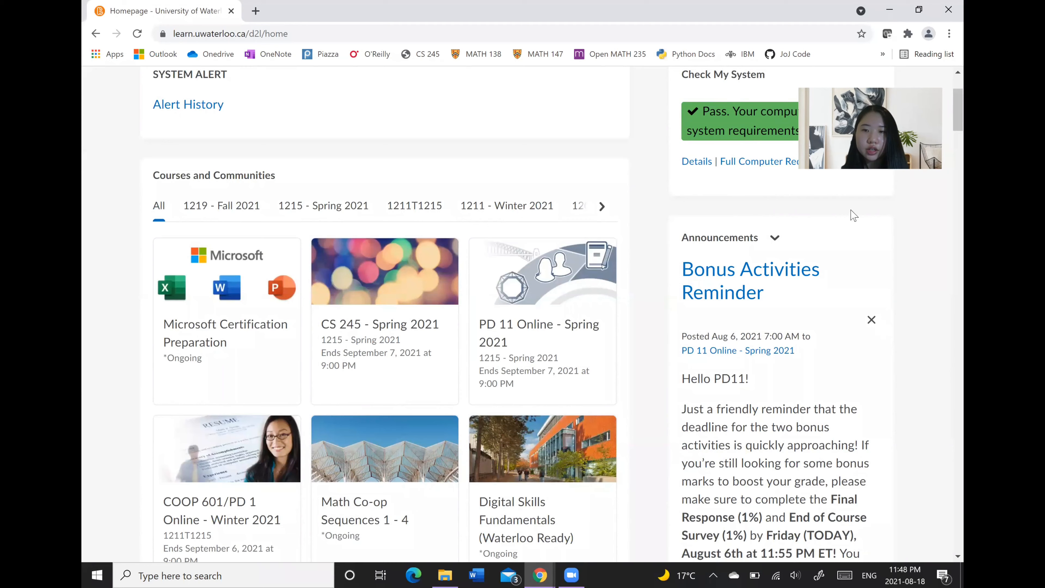
scroll("down", 3)
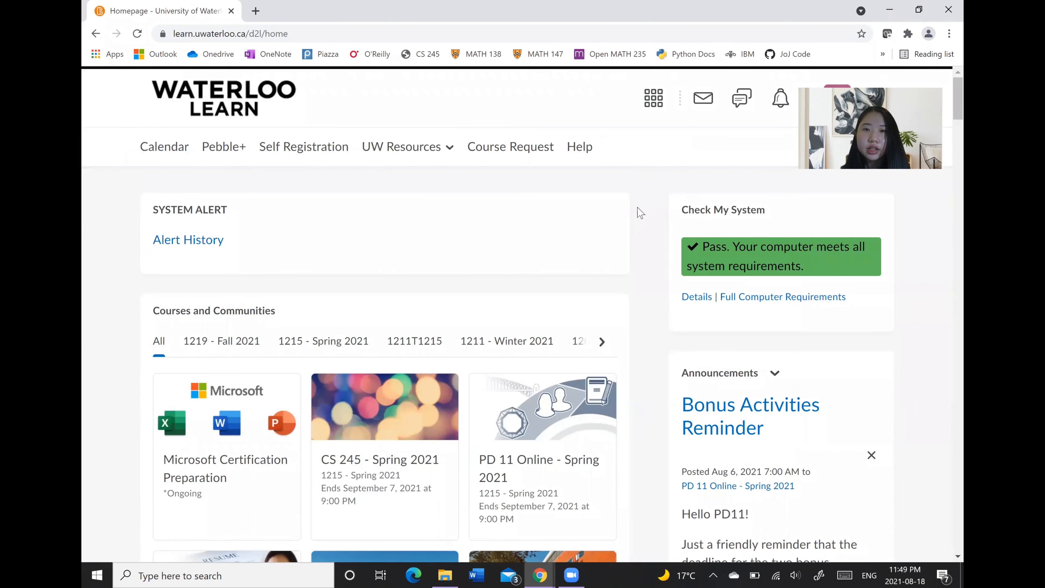
scroll("down", 3)
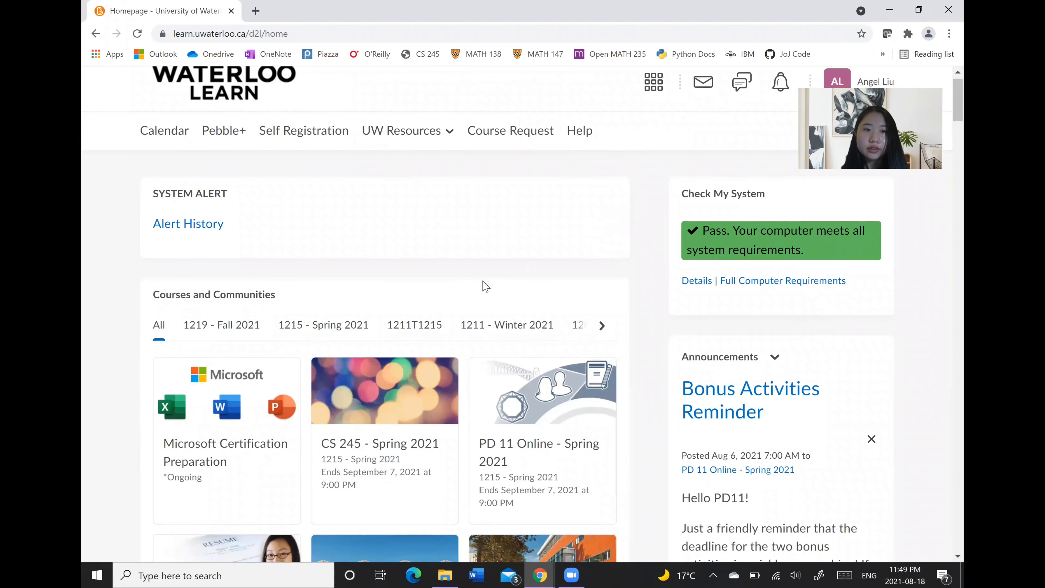
scroll("down", 3)
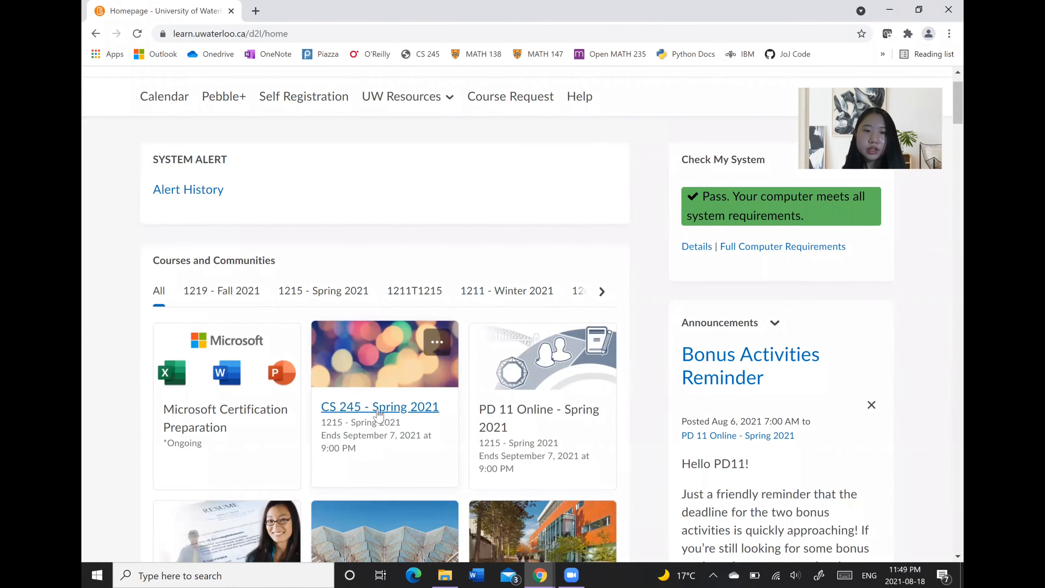
mouse_move(523, 429)
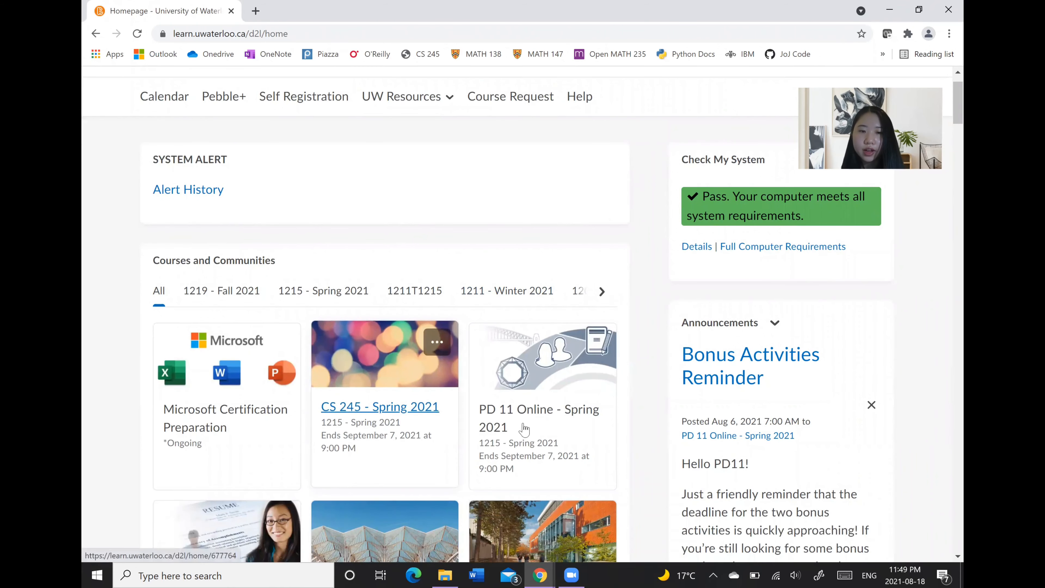
mouse_move(415, 404)
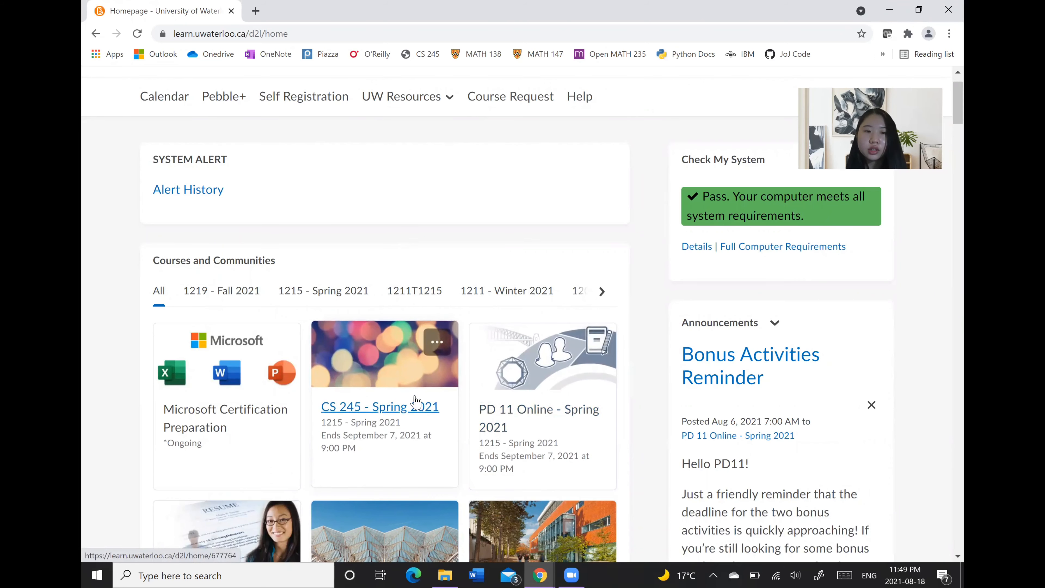
mouse_move(562, 438)
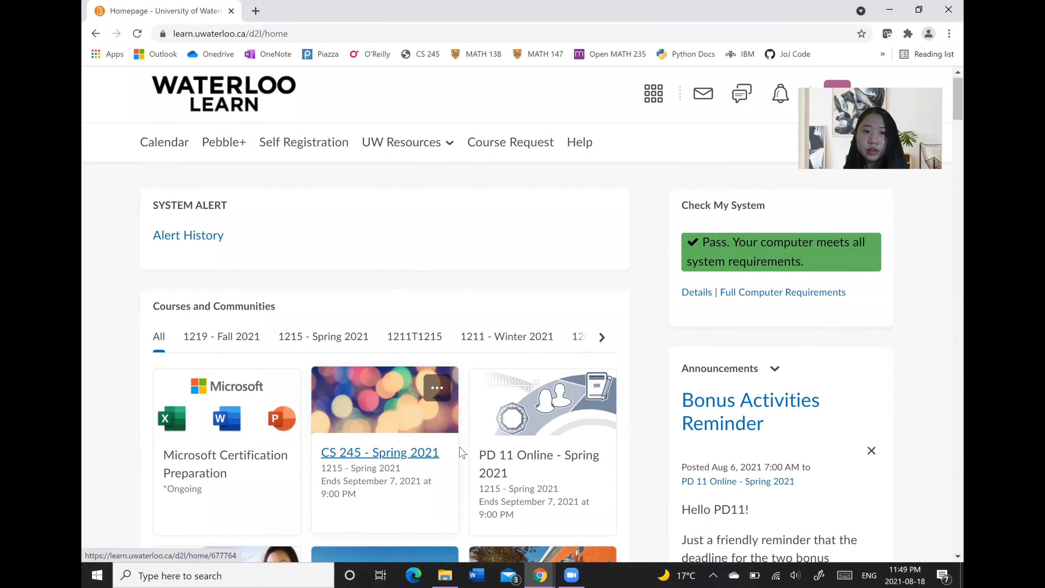
Enter the CS 245 - Spring 2021 course and review its homepage updates and announcements
left_click(380, 453)
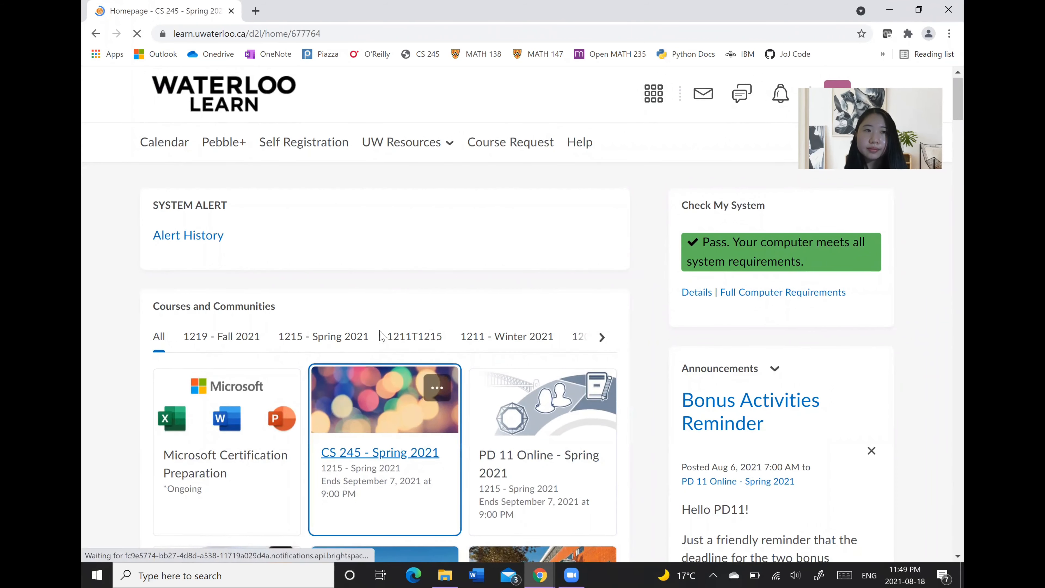
left_click(380, 453)
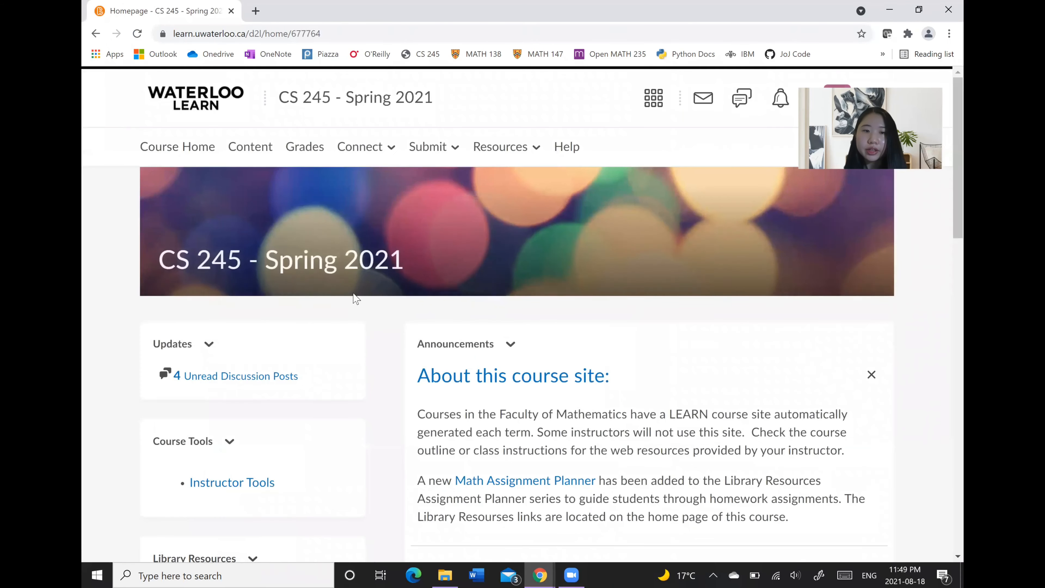
scroll("down", 3)
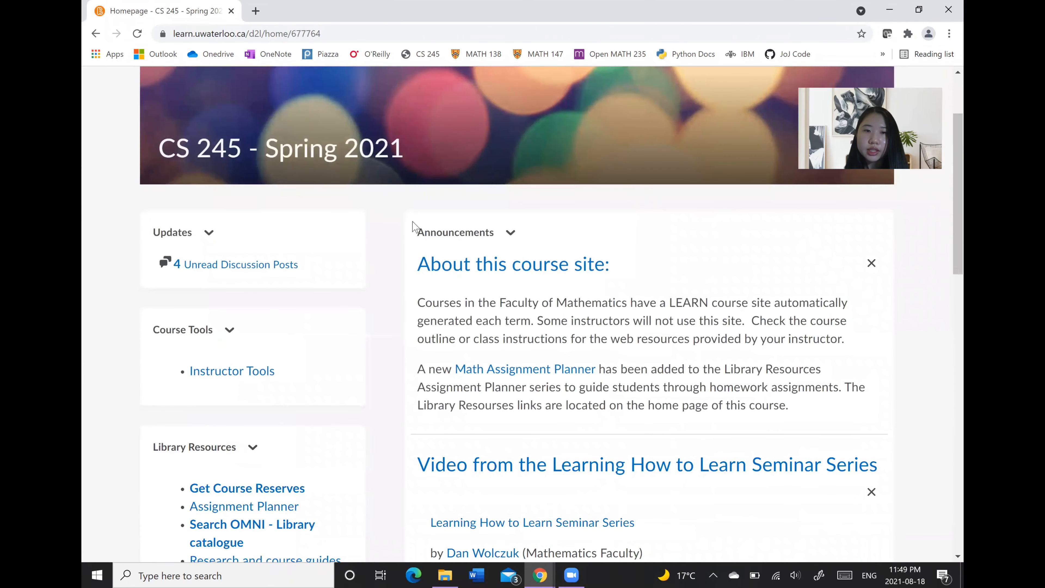
scroll("down", 3)
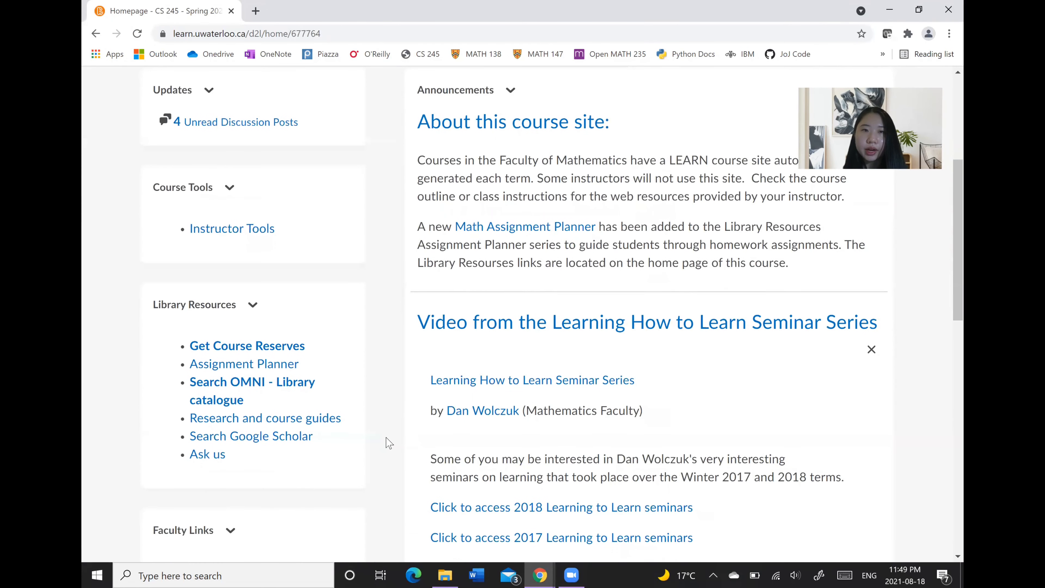
scroll("down", 3)
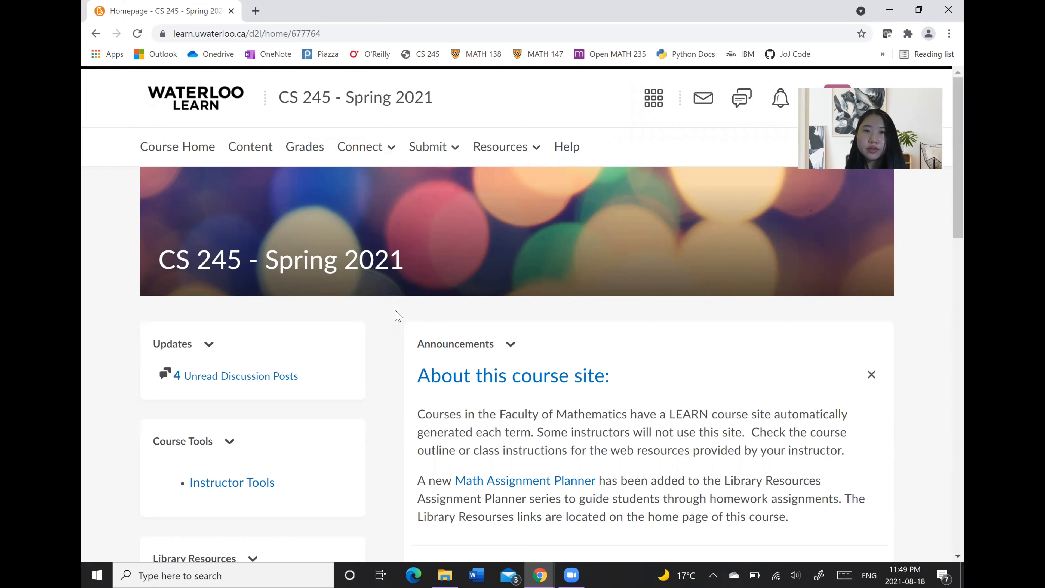
mouse_move(387, 315)
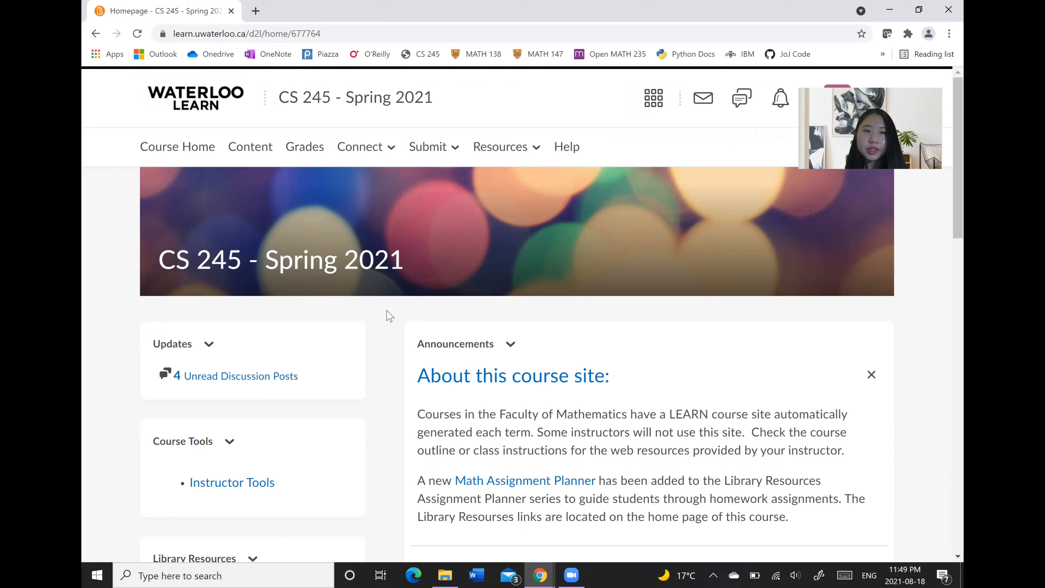
scroll("down", 3)
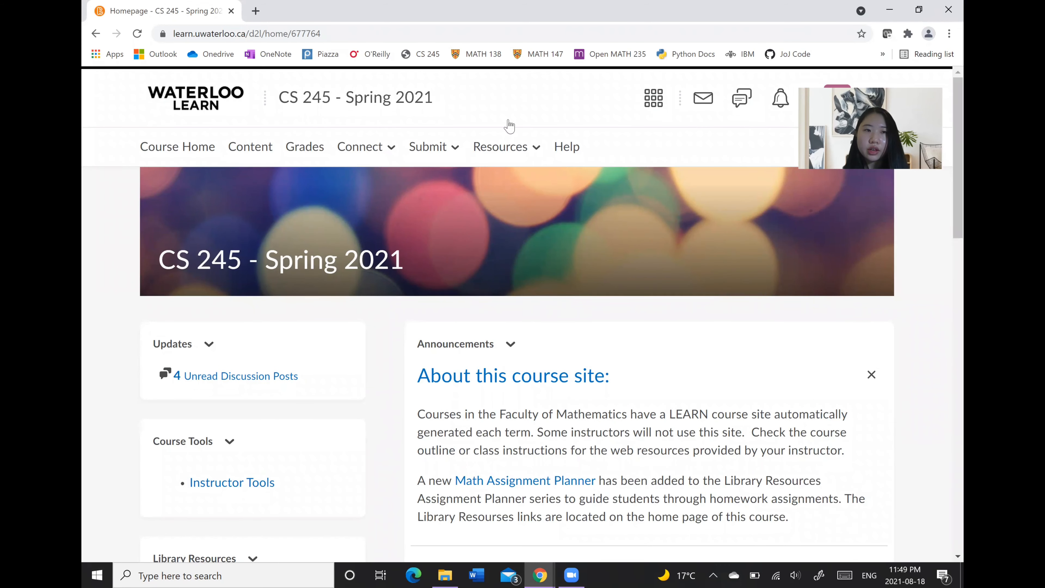
mouse_move(440, 328)
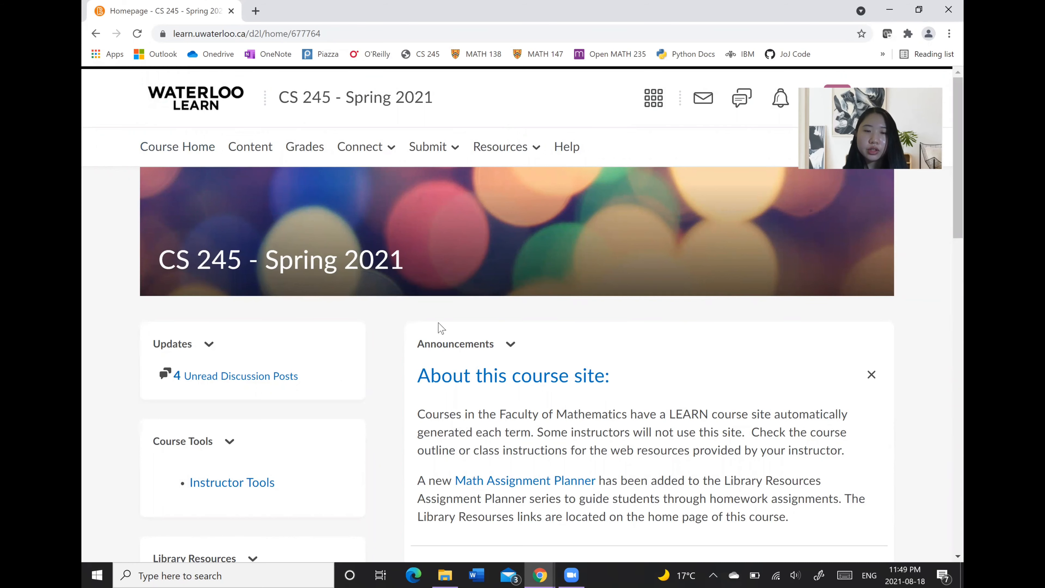
mouse_move(260, 150)
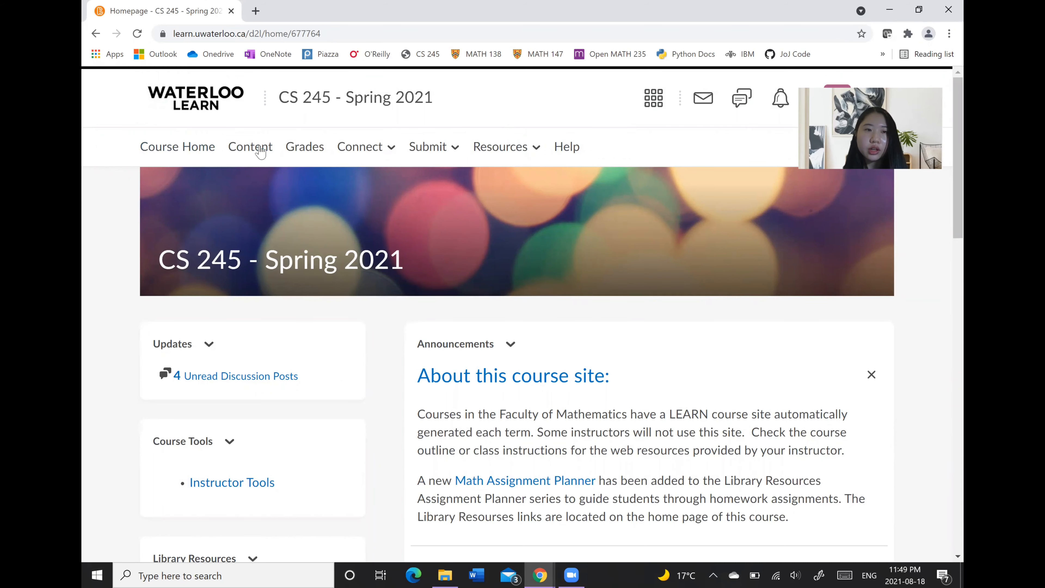
Show the CS 245 Content area's full Table of Contents and browse the weekly modules
left_click(251, 147)
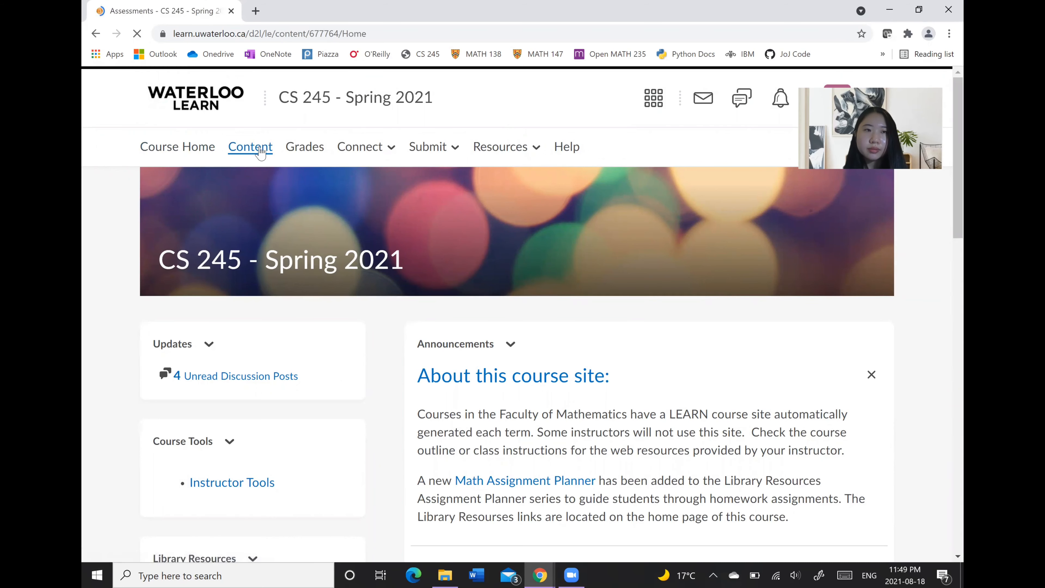
left_click(250, 147)
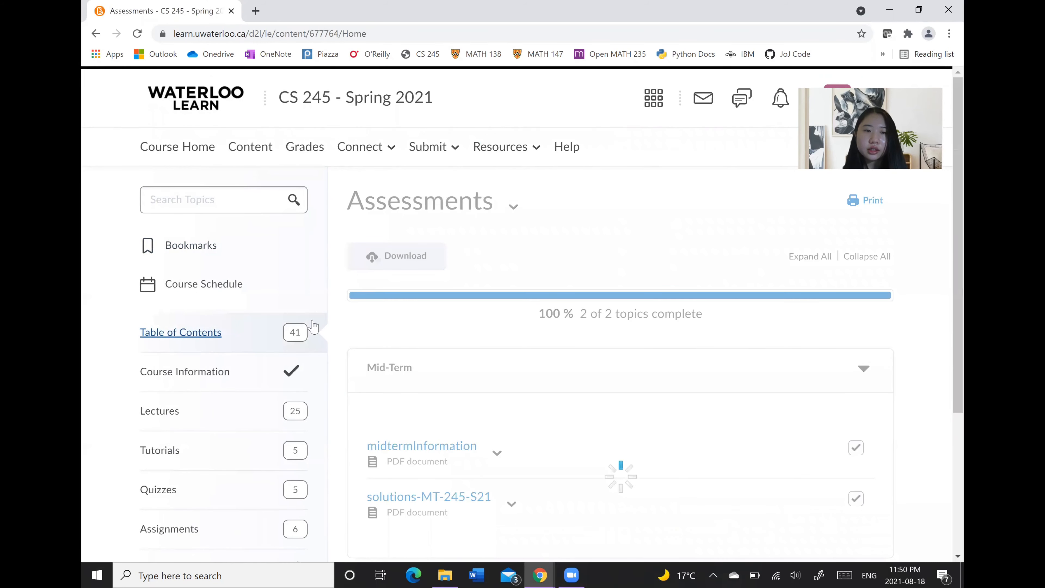
left_click(181, 332)
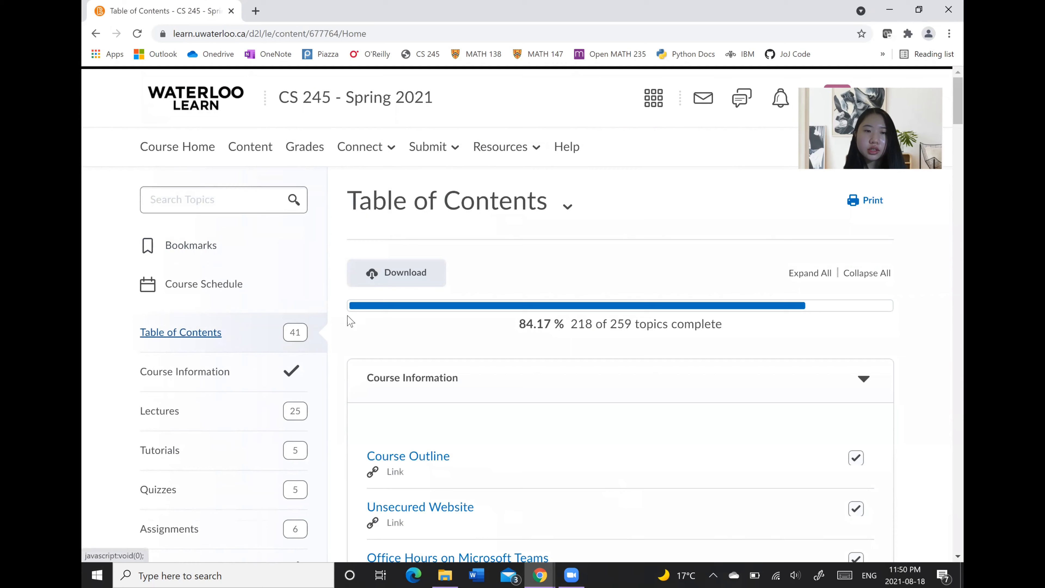
scroll("down", 3)
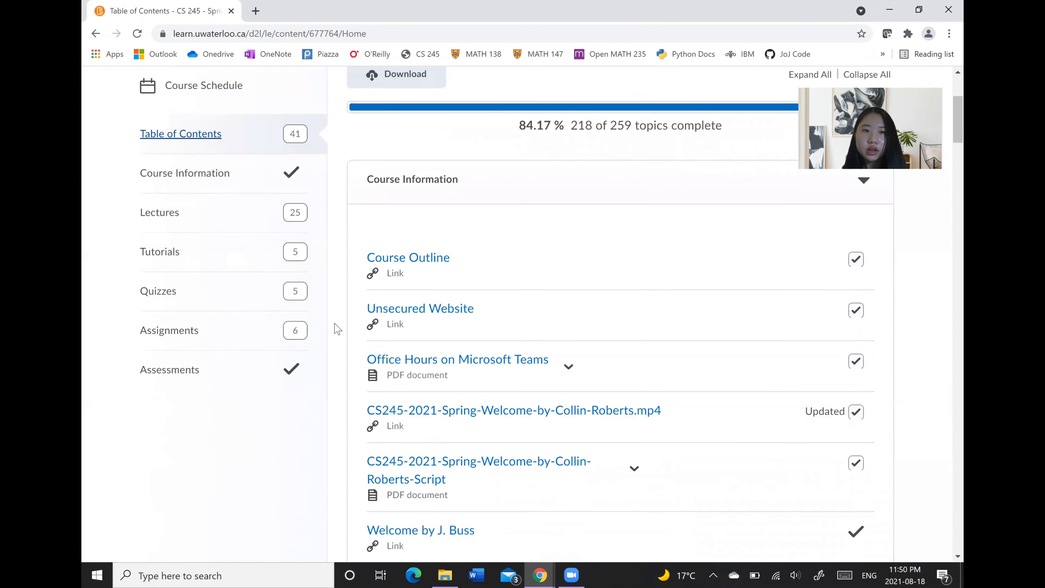
scroll("down", 3)
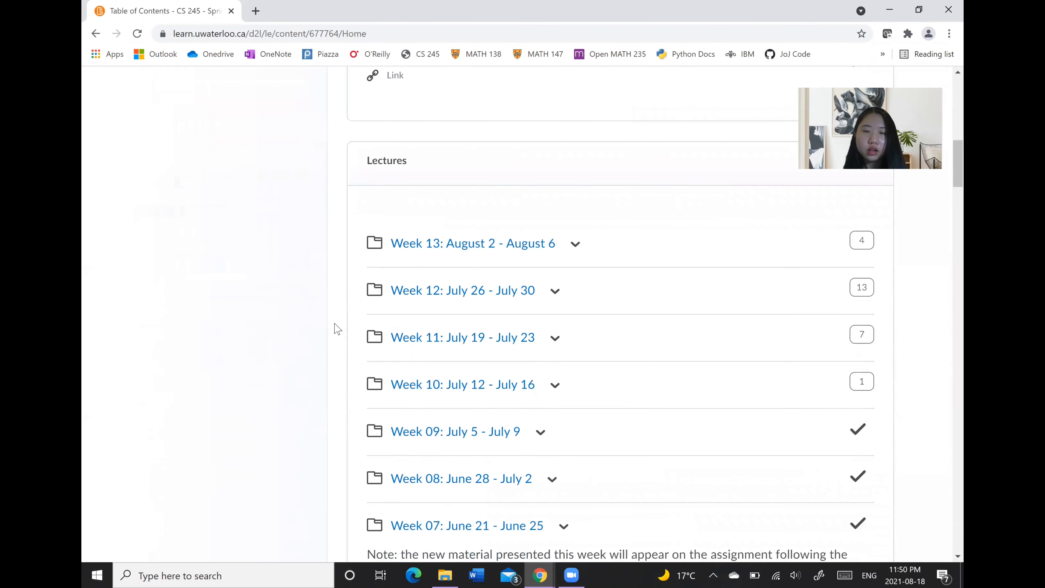
scroll("down", 3)
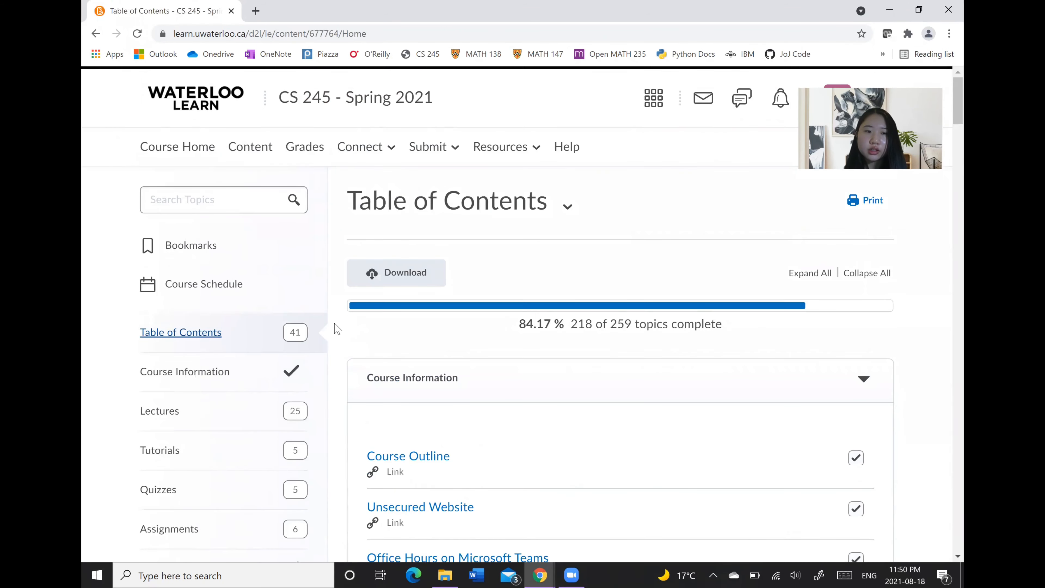
Browse the Course Information module's six completed topics
scroll("down", 3)
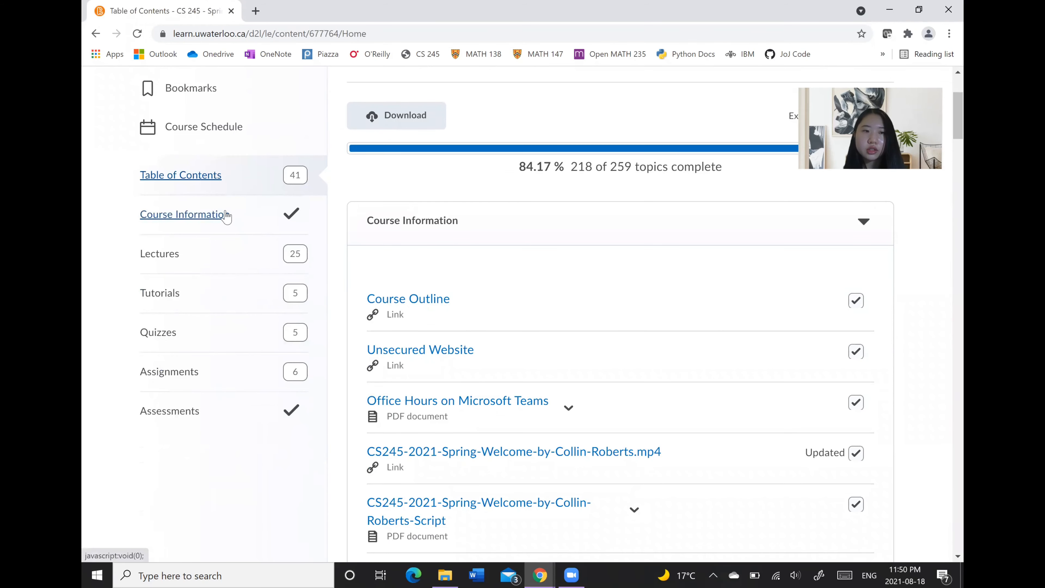
mouse_move(205, 220)
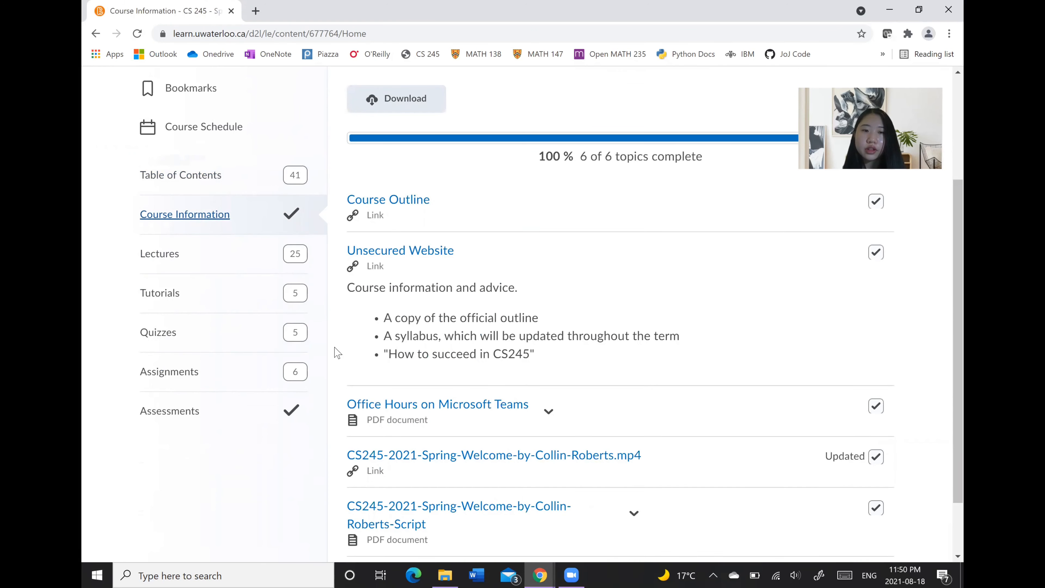
scroll("down", 3)
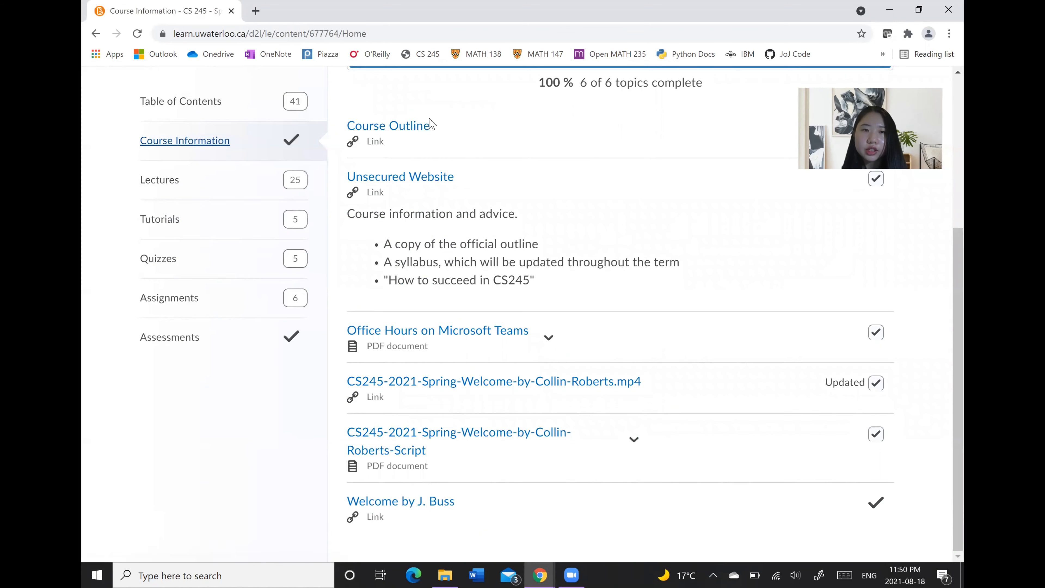
mouse_move(570, 299)
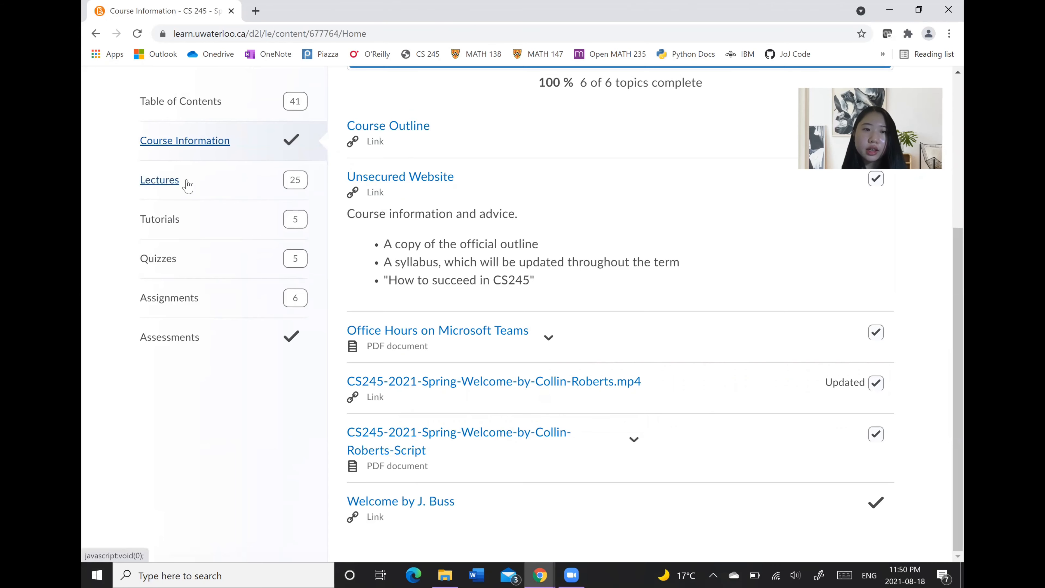
Show the Lectures module and browse the Week 13 and Week 12 lecture materials
left_click(159, 179)
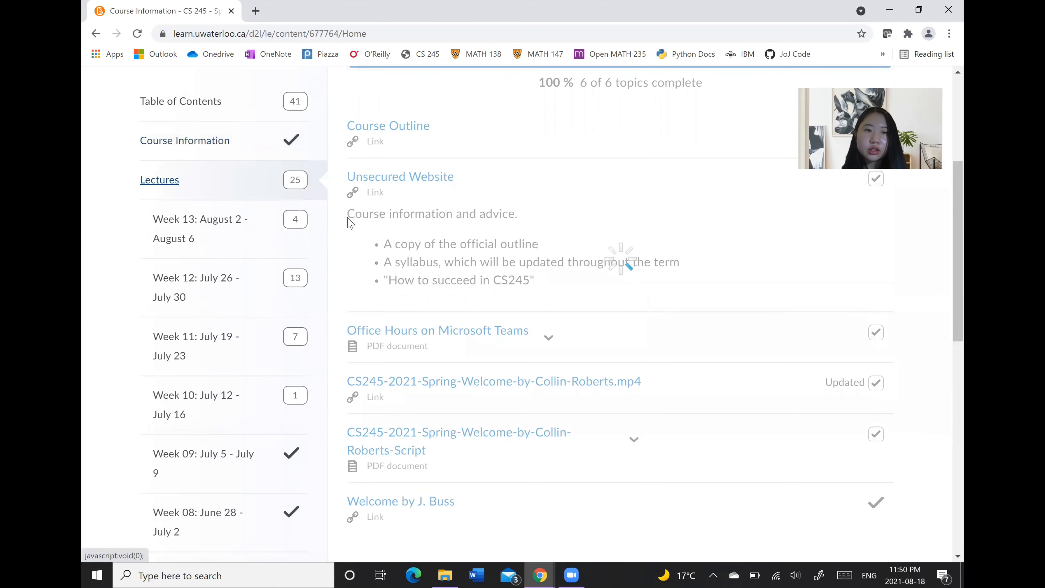
left_click(159, 180)
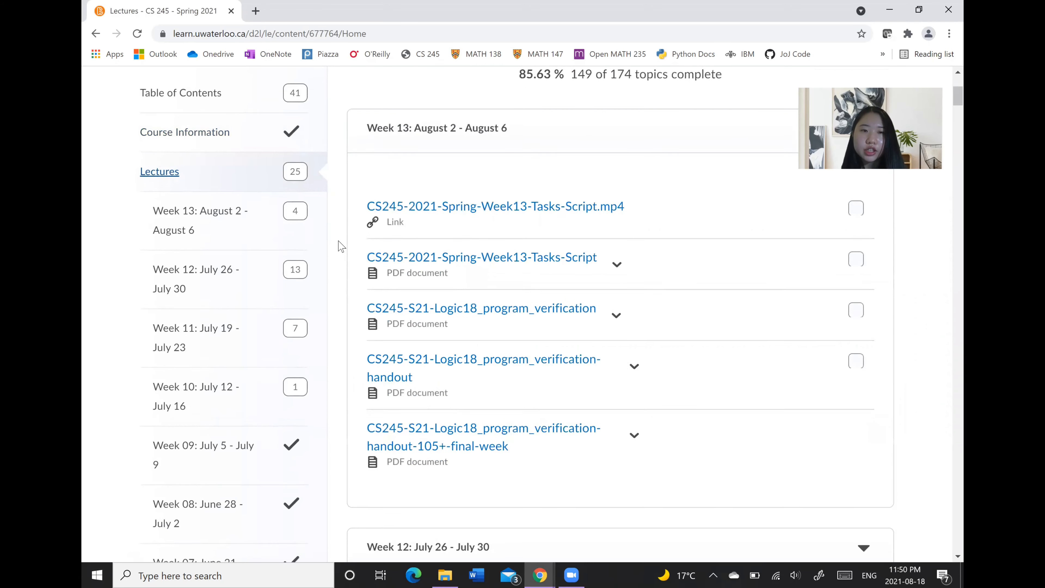
scroll("down", 3)
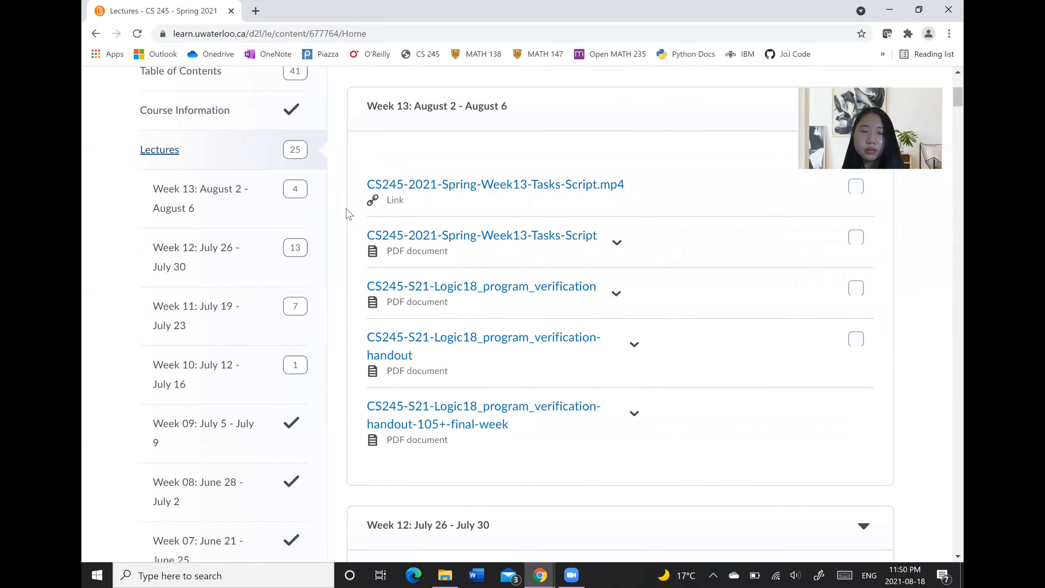
mouse_move(347, 250)
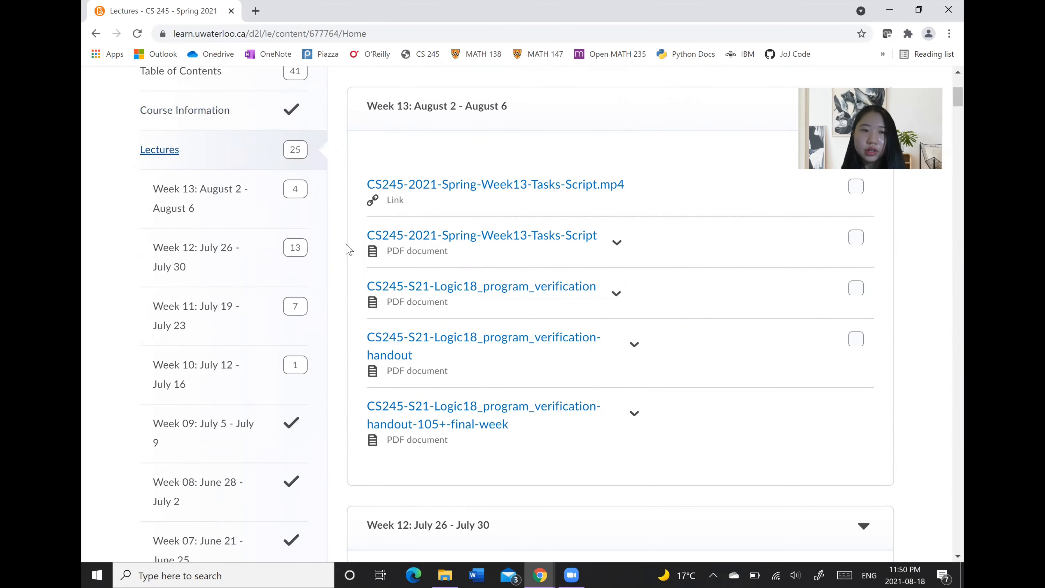
mouse_move(338, 208)
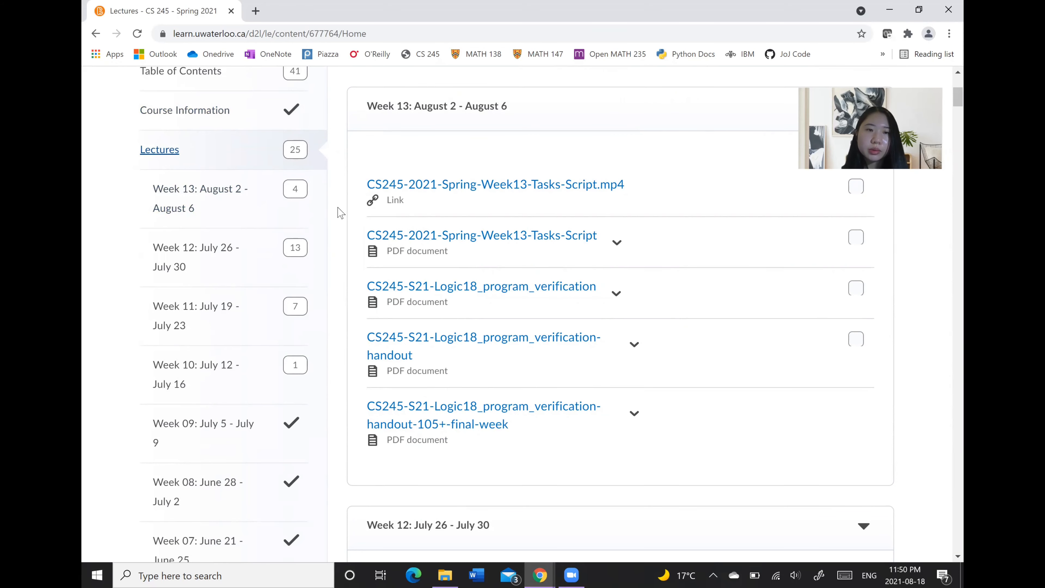
scroll("down", 3)
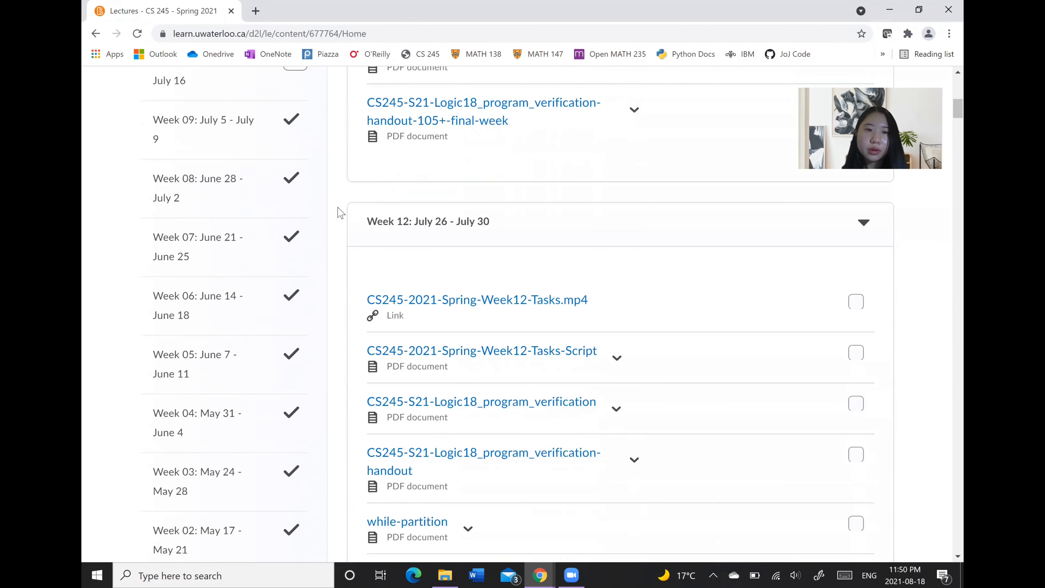
scroll("down", 3)
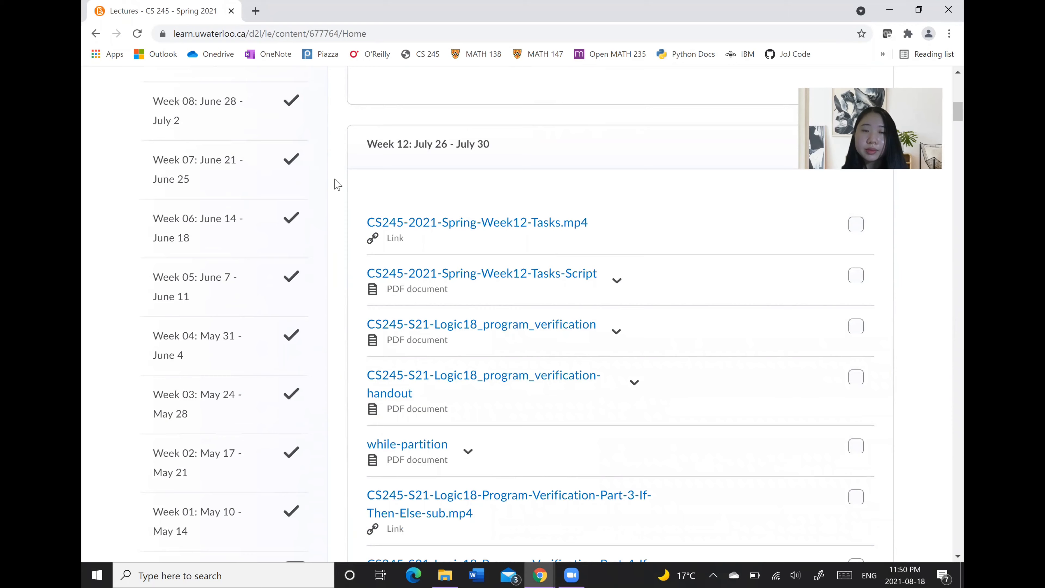
scroll("down", 3)
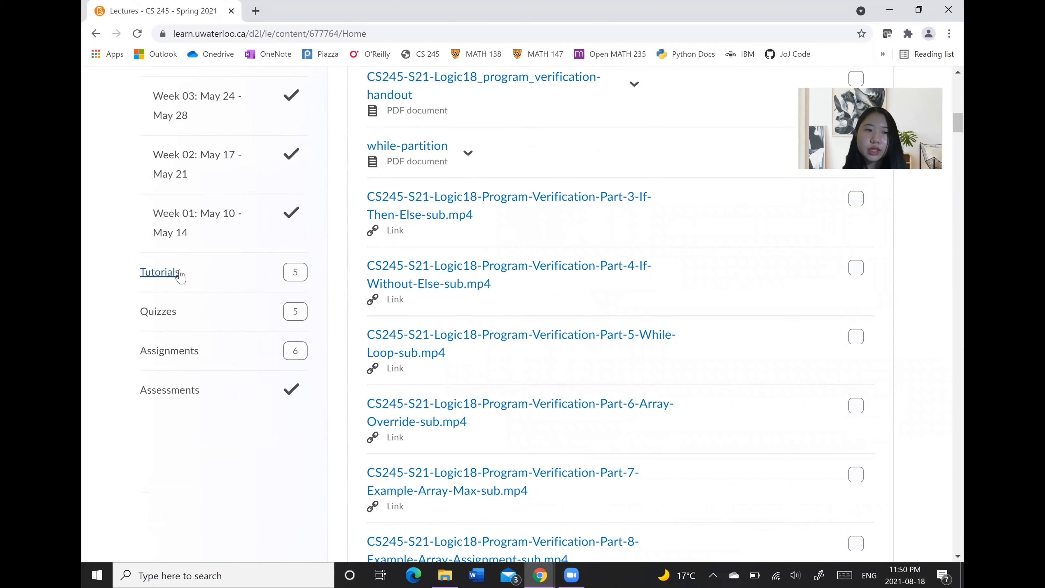
mouse_move(172, 389)
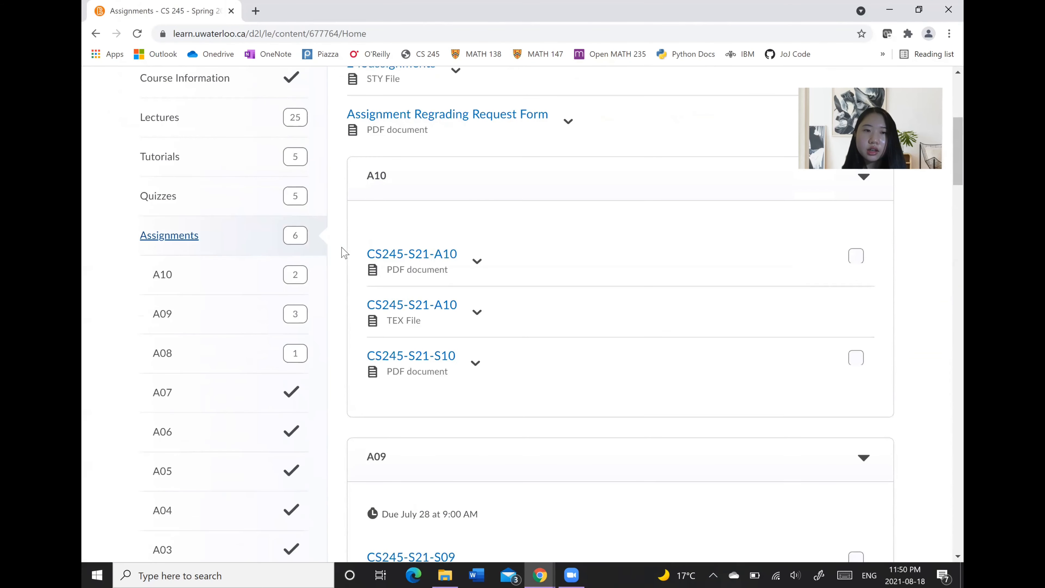
mouse_move(339, 203)
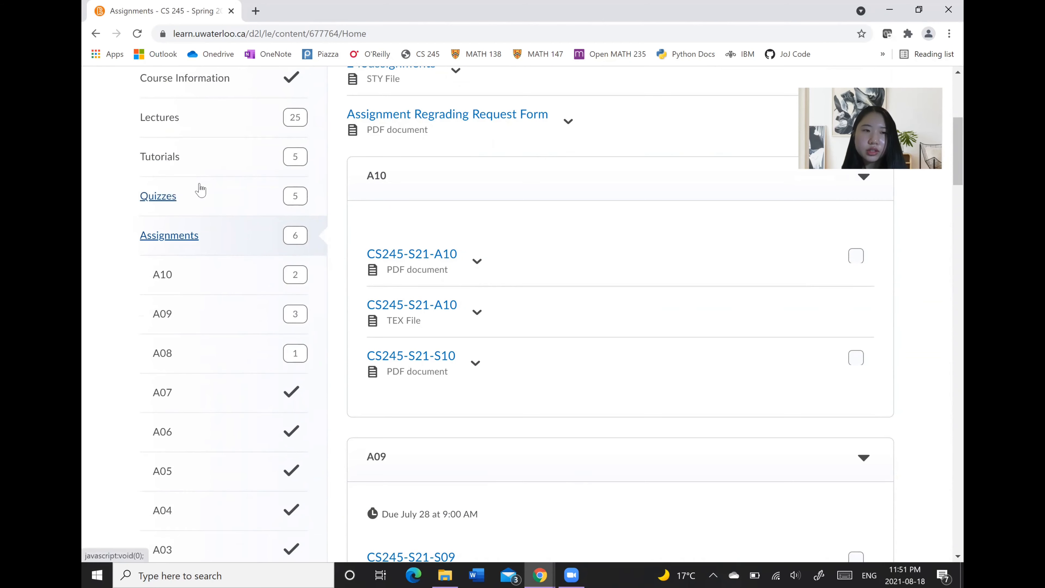
mouse_move(149, 214)
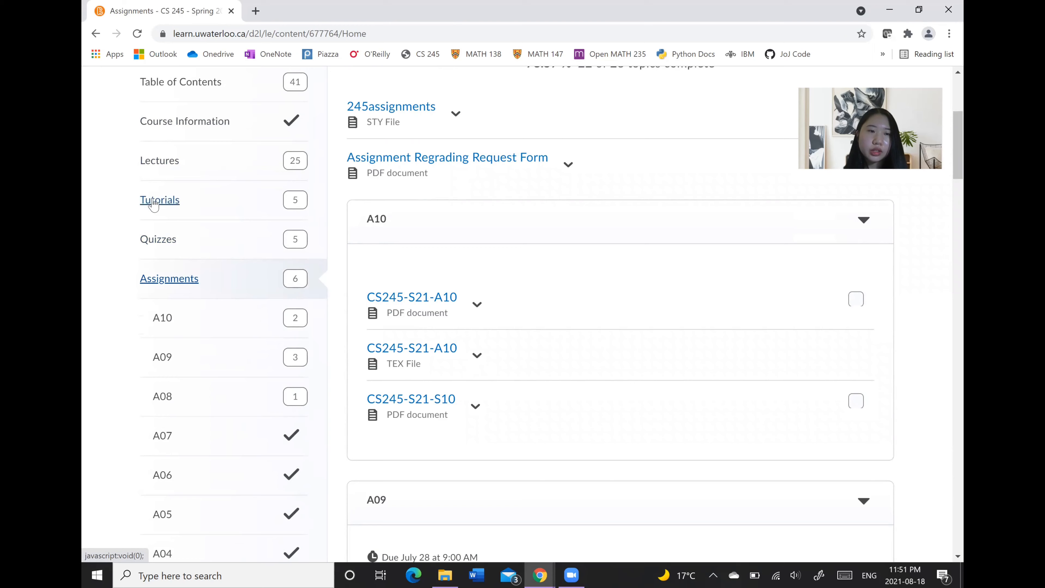
Browse the Assignments module's A10 and A09 sections
scroll("down", 3)
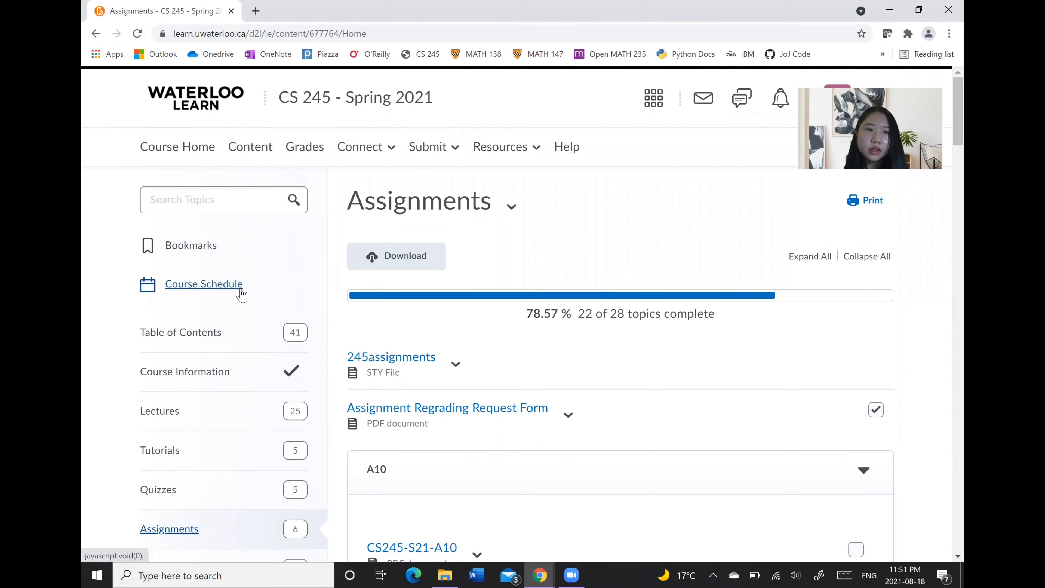
left_click(203, 284)
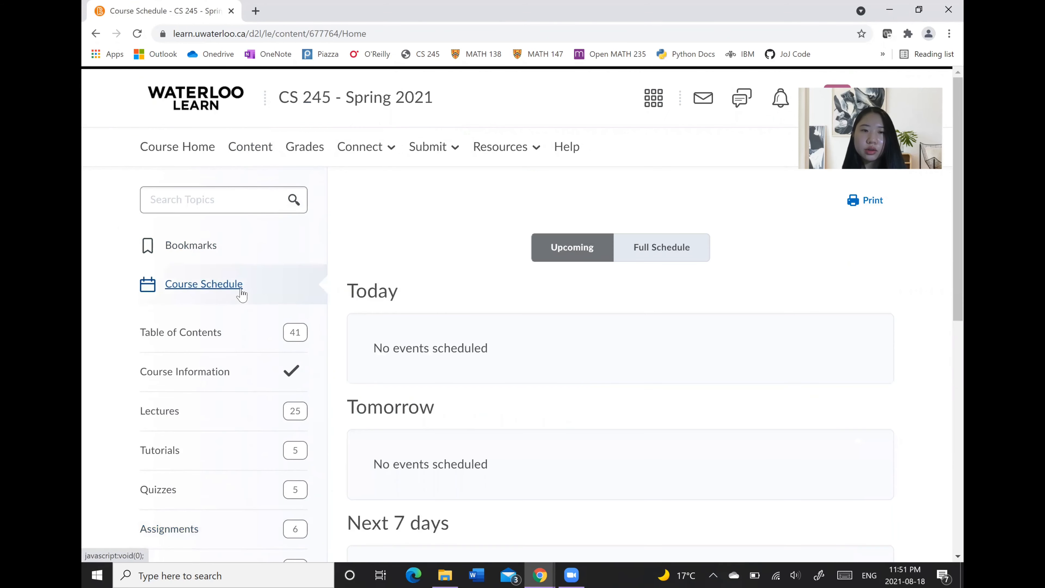
scroll("down", 3)
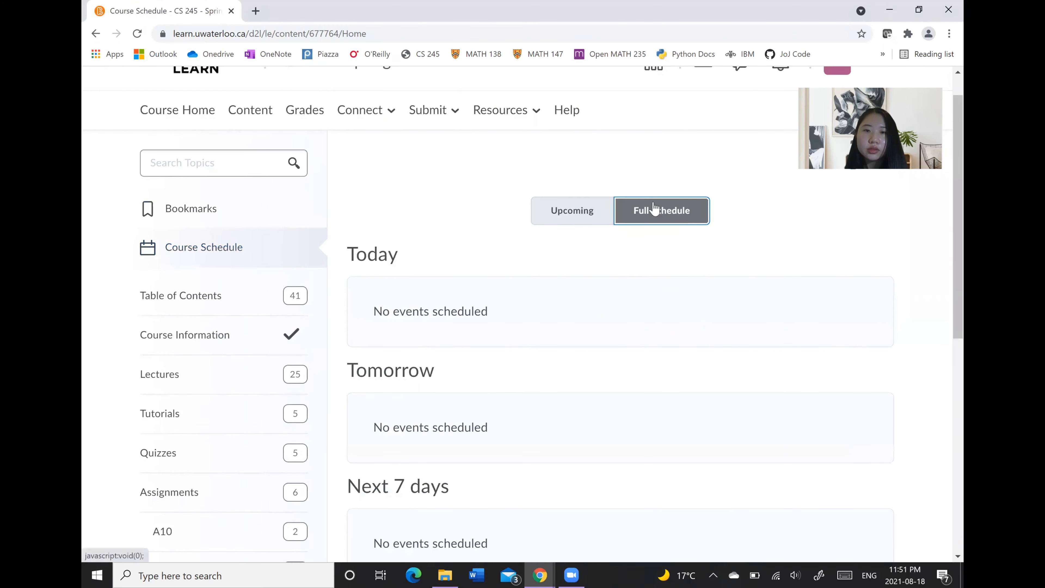
left_click(662, 210)
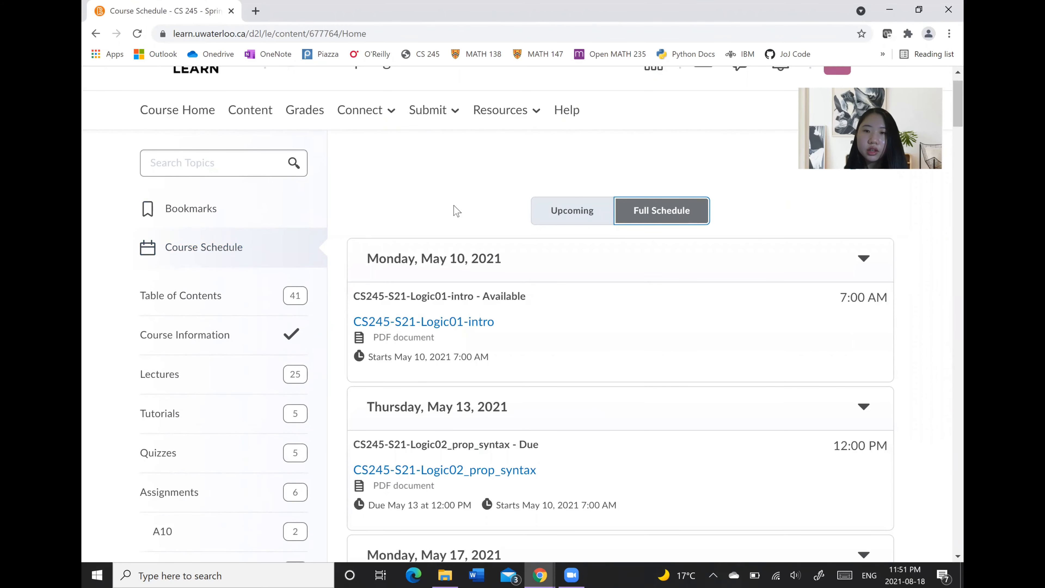
scroll("down", 3)
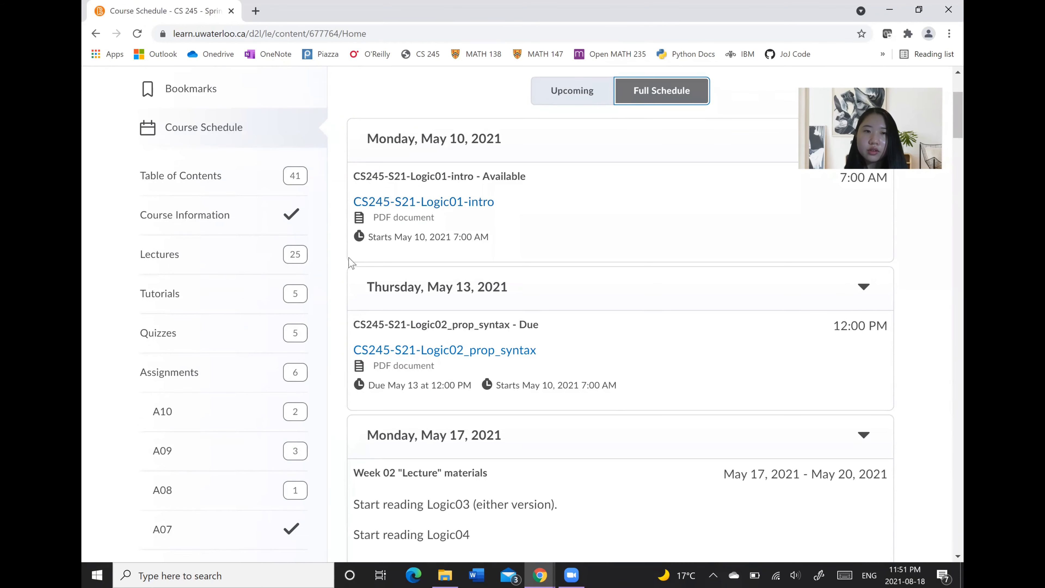
mouse_move(352, 278)
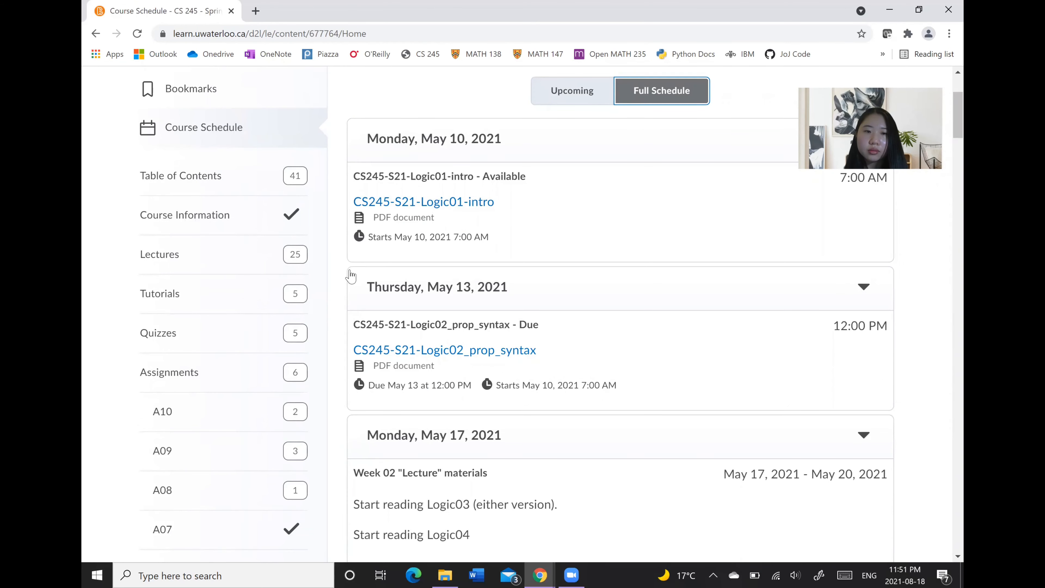
scroll("down", 3)
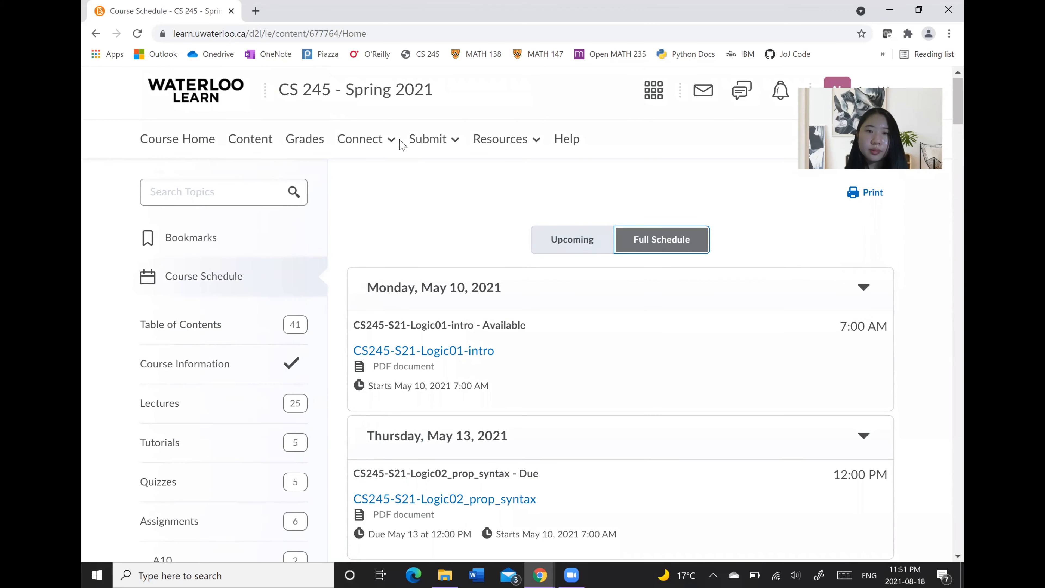
mouse_move(321, 143)
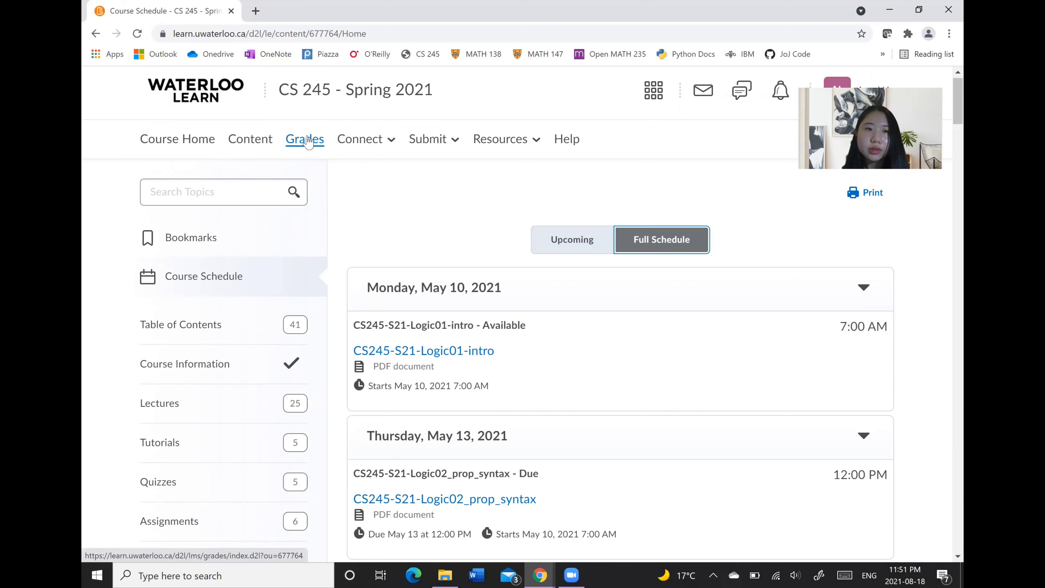
mouse_move(380, 158)
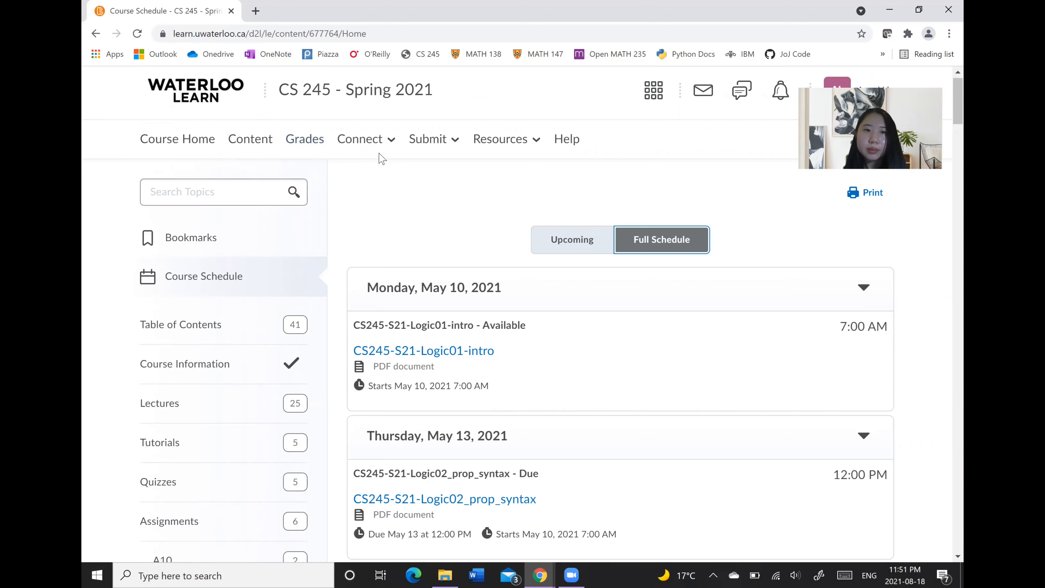
left_click(359, 139)
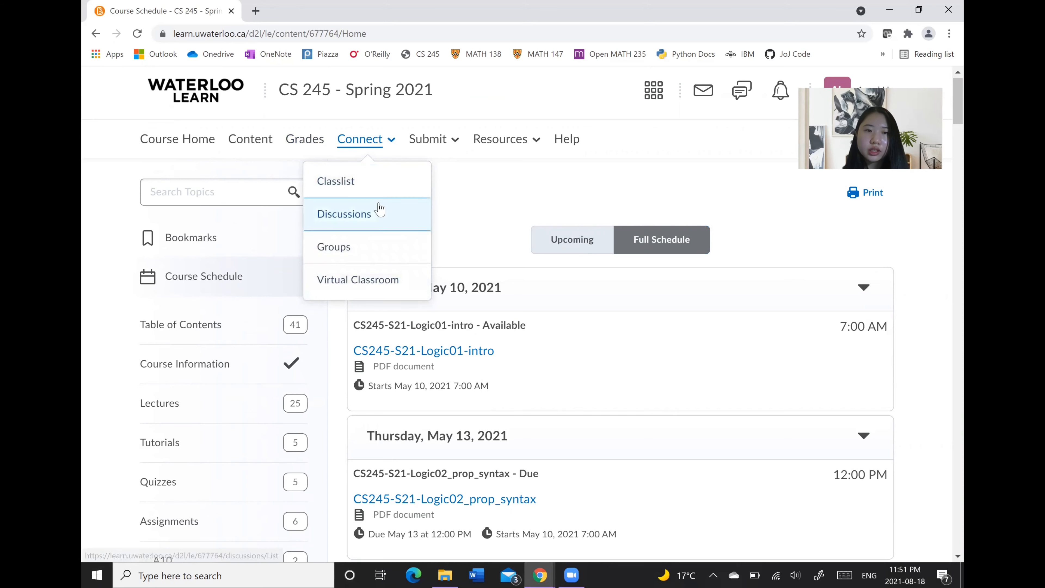
mouse_move(468, 155)
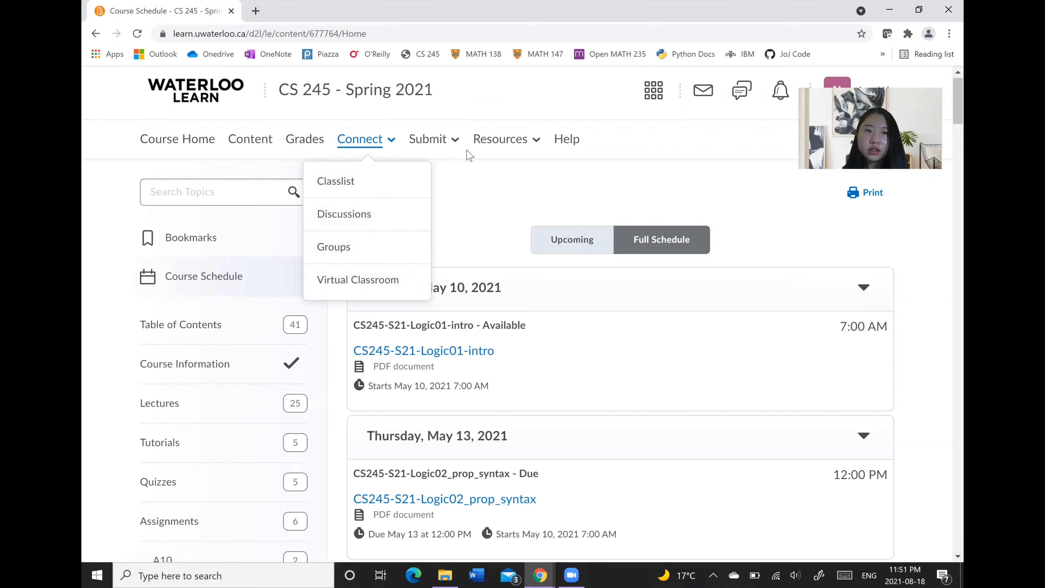
mouse_move(490, 198)
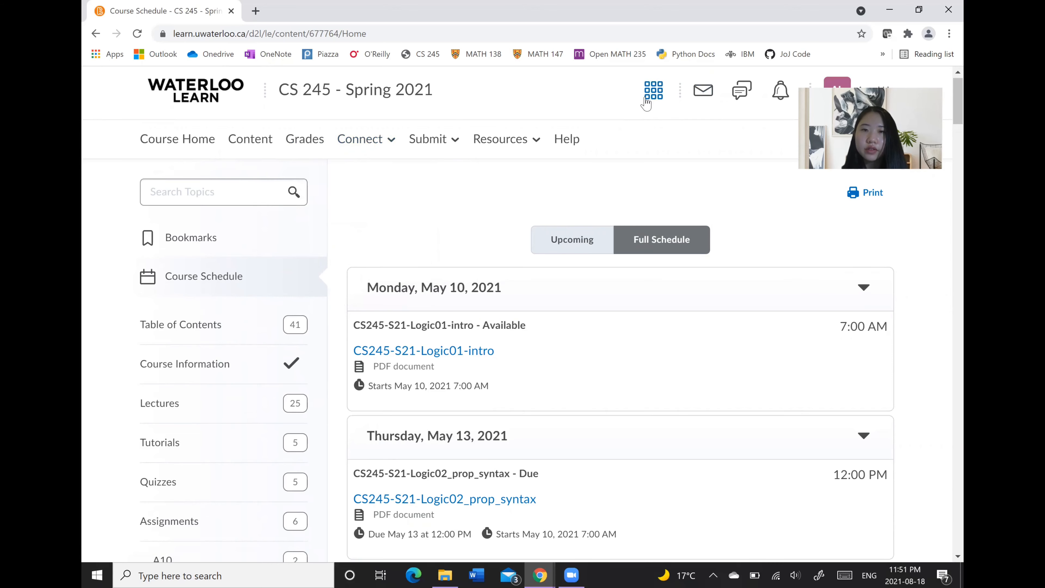
Switch to the PD 11 Online - Spring 2021 course via the course selector and show its Connect tools
left_click(653, 92)
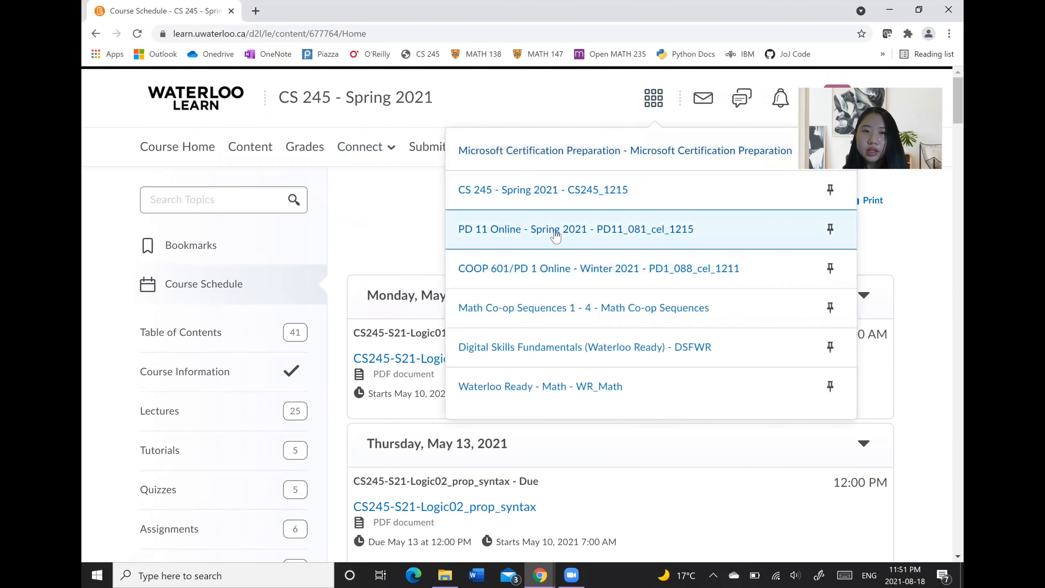
left_click(557, 229)
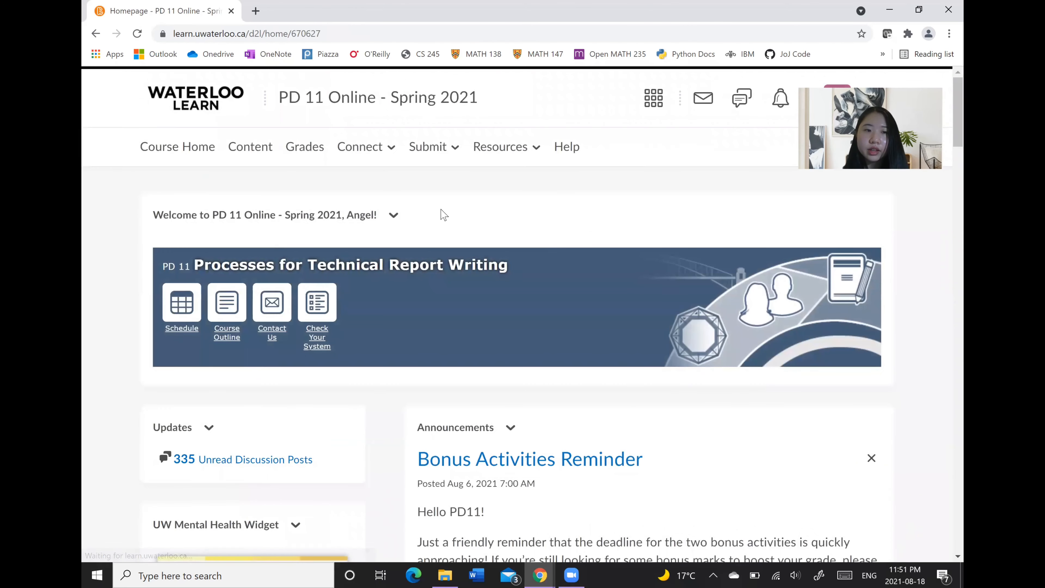
mouse_move(385, 154)
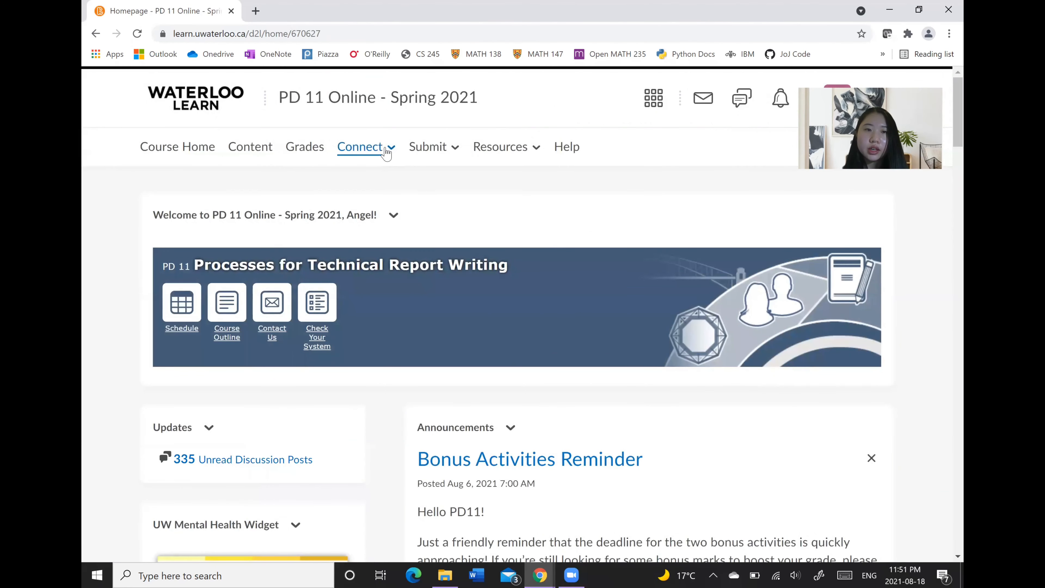
left_click(360, 147)
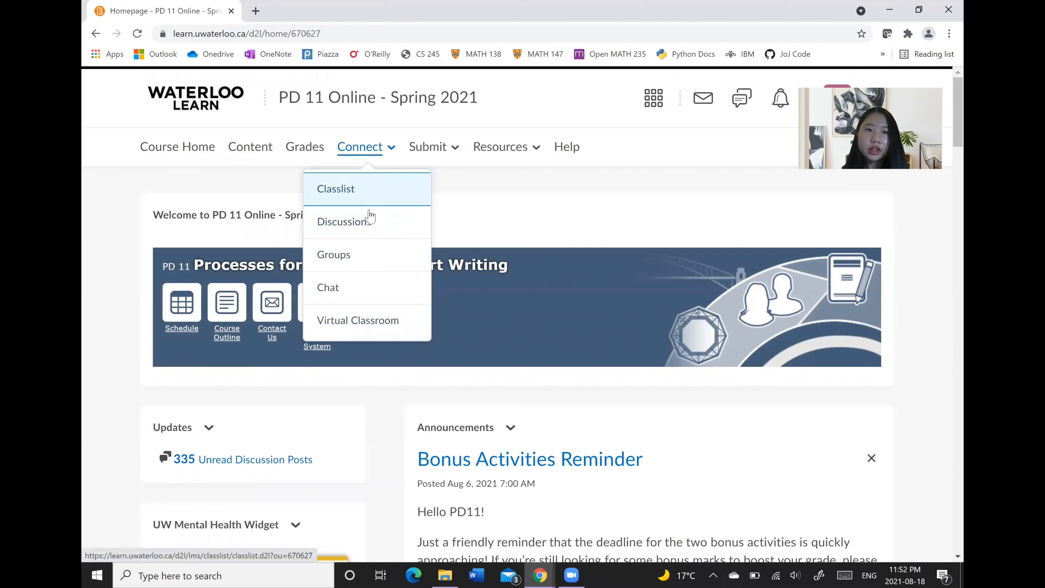
mouse_move(366, 226)
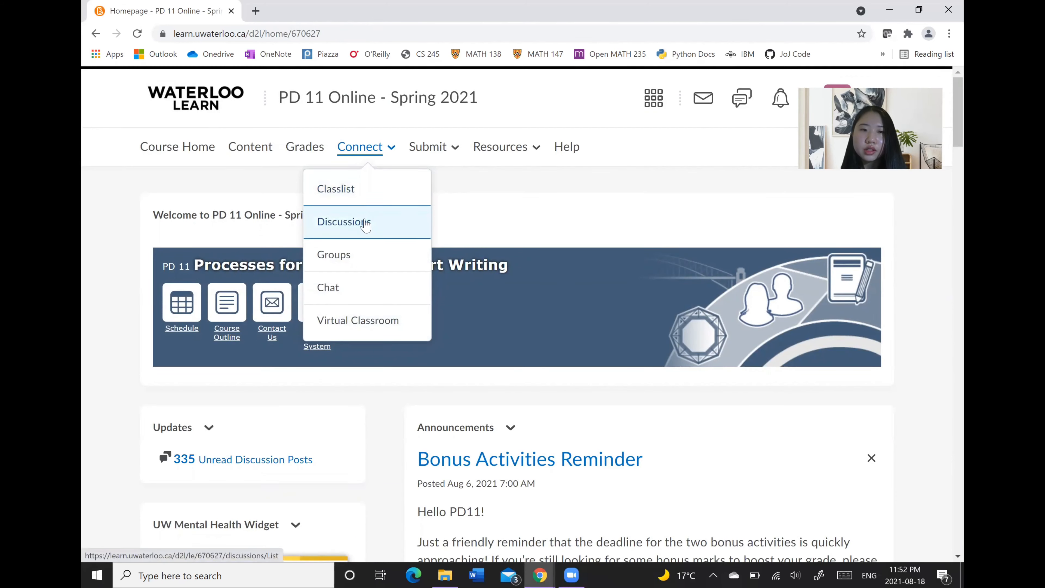
Show the PD 11 Discussions list and browse the Course Discussion, Optional Activities and weekly writing forums
left_click(343, 222)
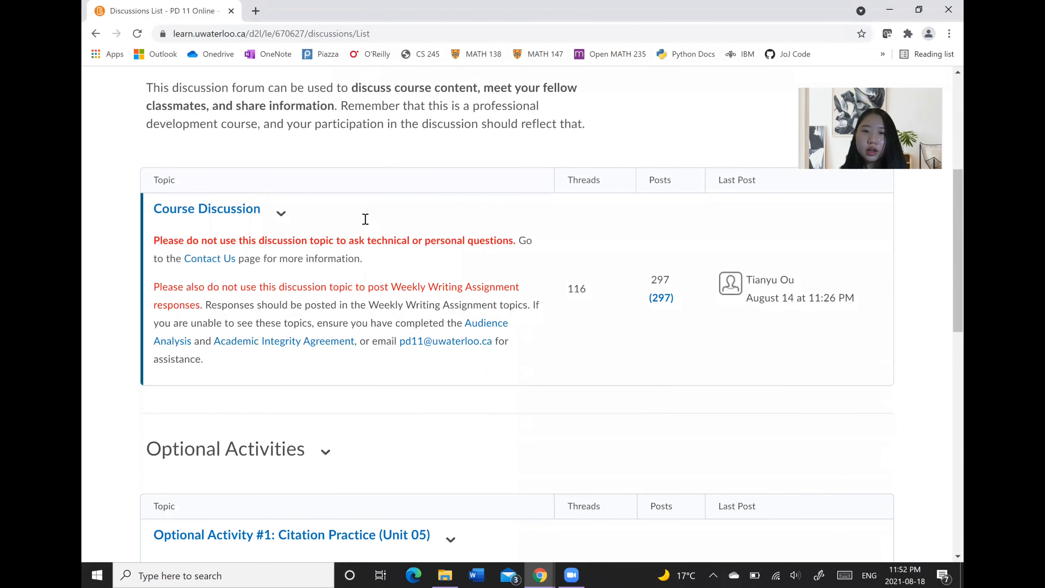
scroll("down", 3)
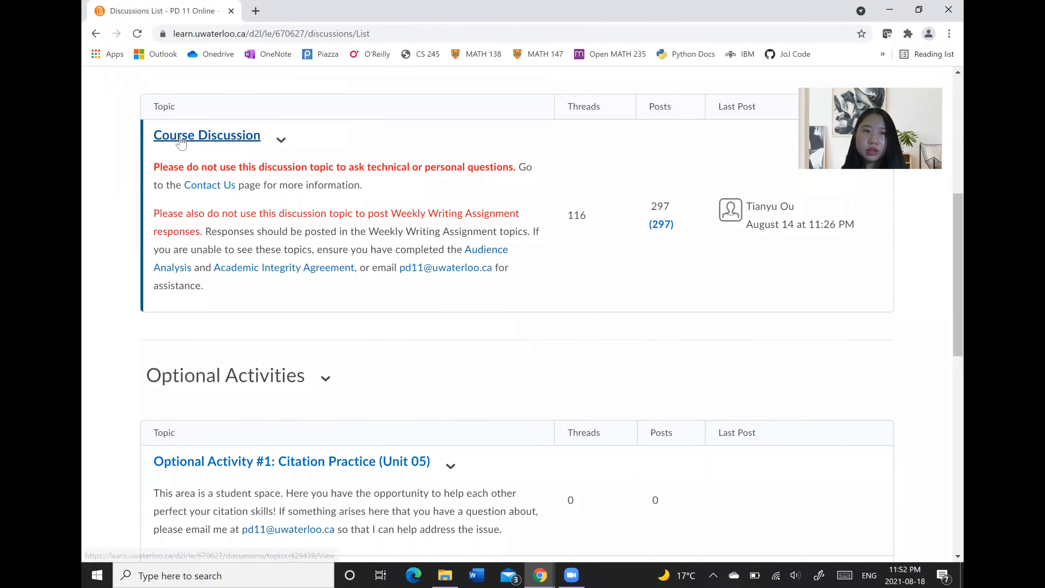
scroll("down", 3)
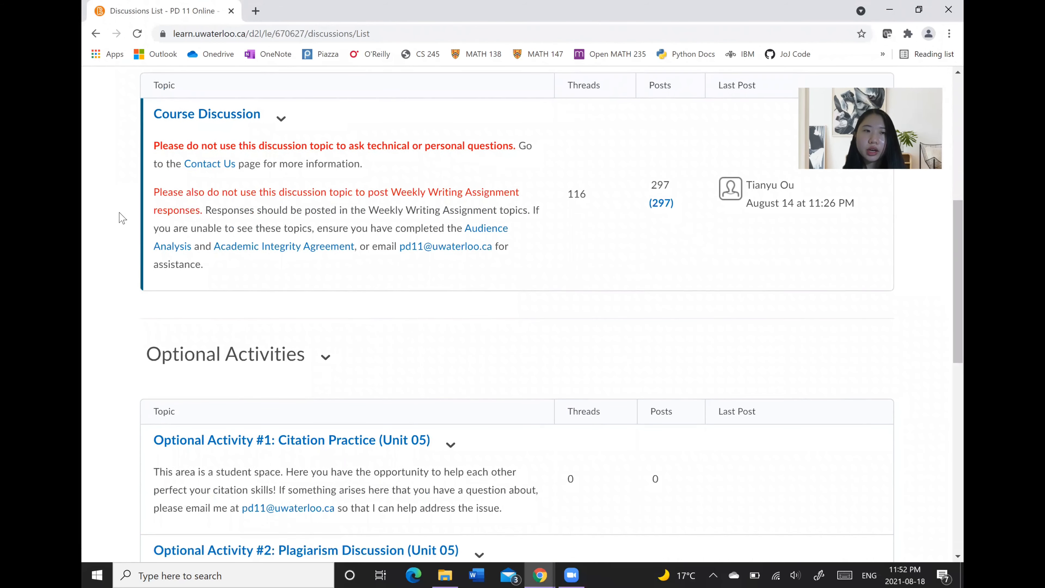
scroll("down", 3)
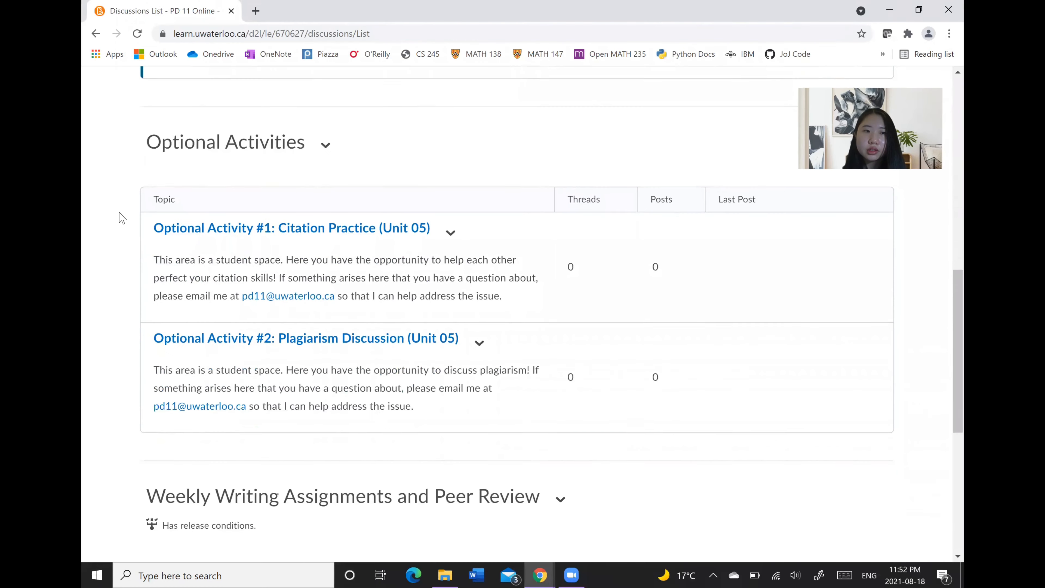
scroll("down", 3)
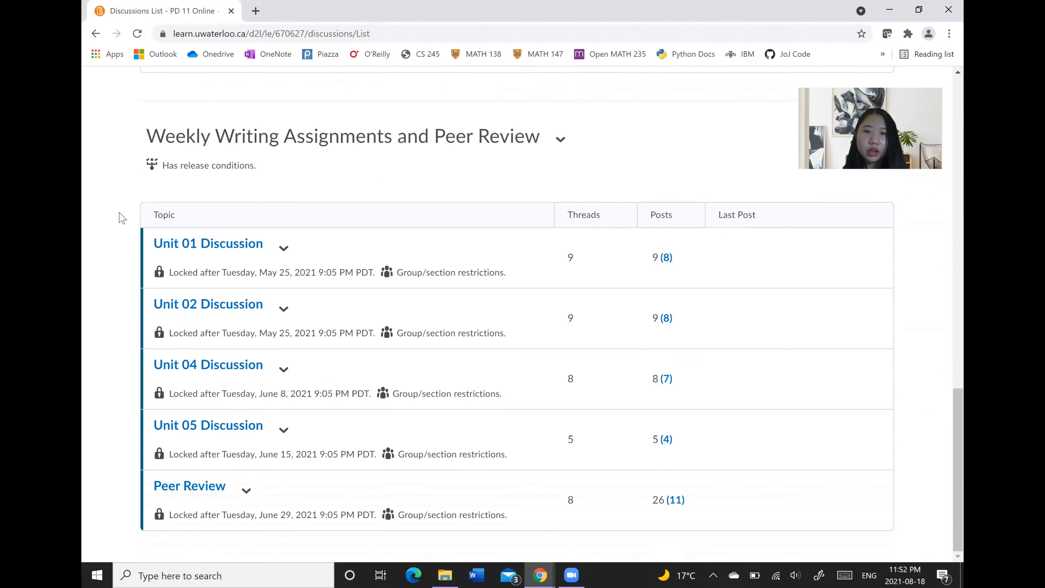
mouse_move(308, 377)
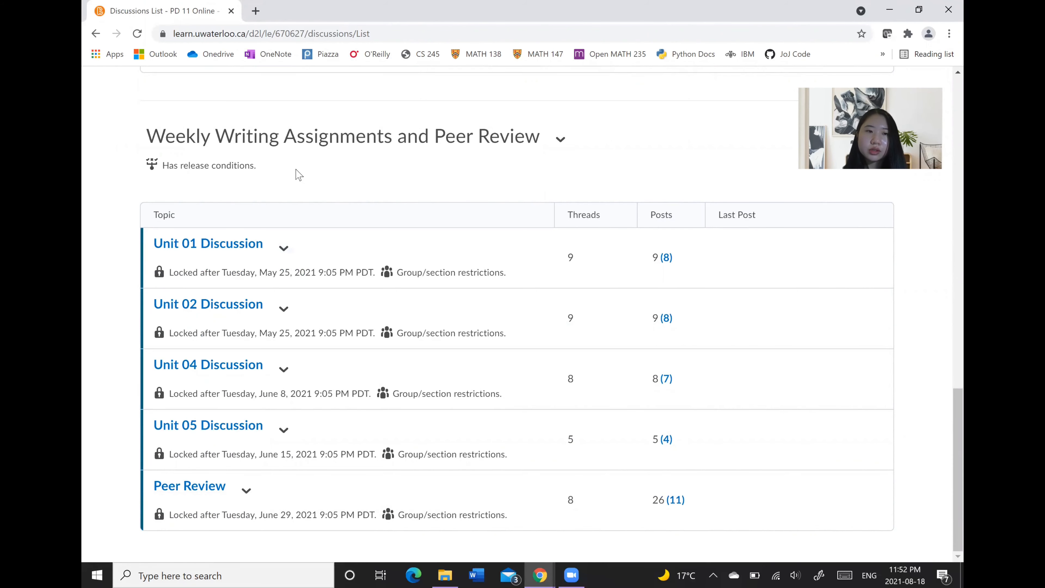
mouse_move(104, 342)
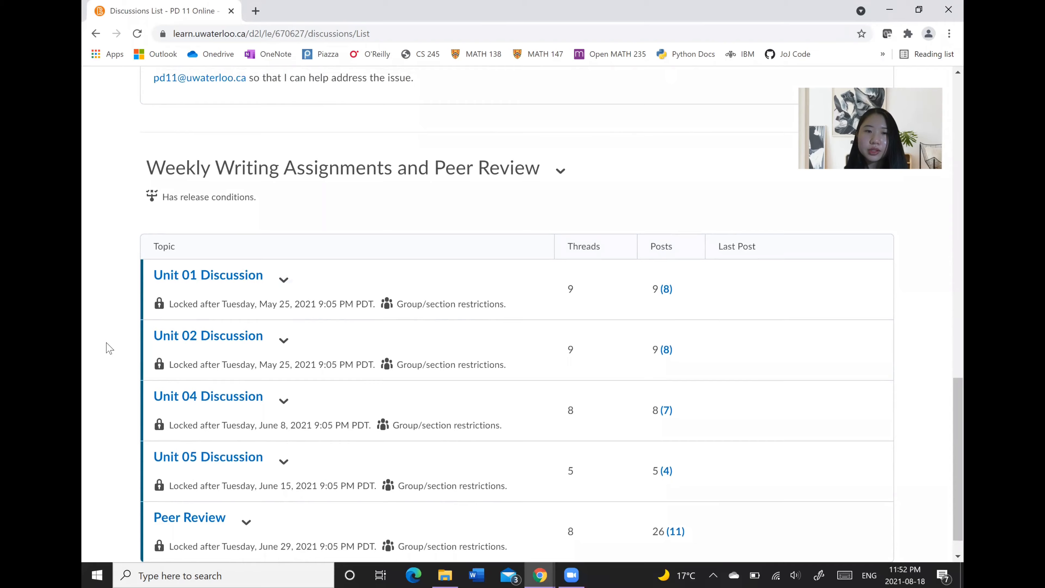
scroll("down", 3)
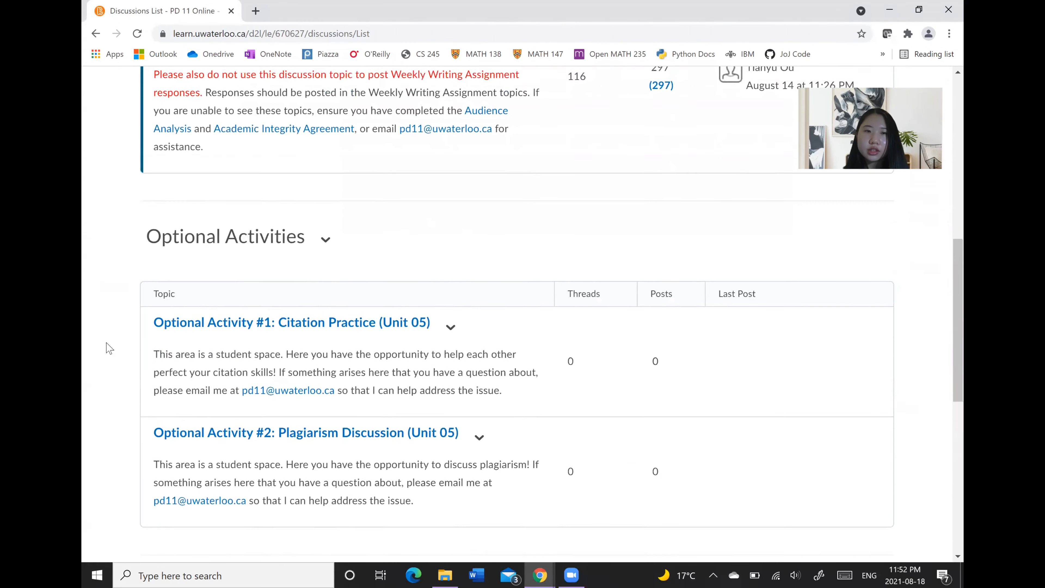
scroll("up", 3)
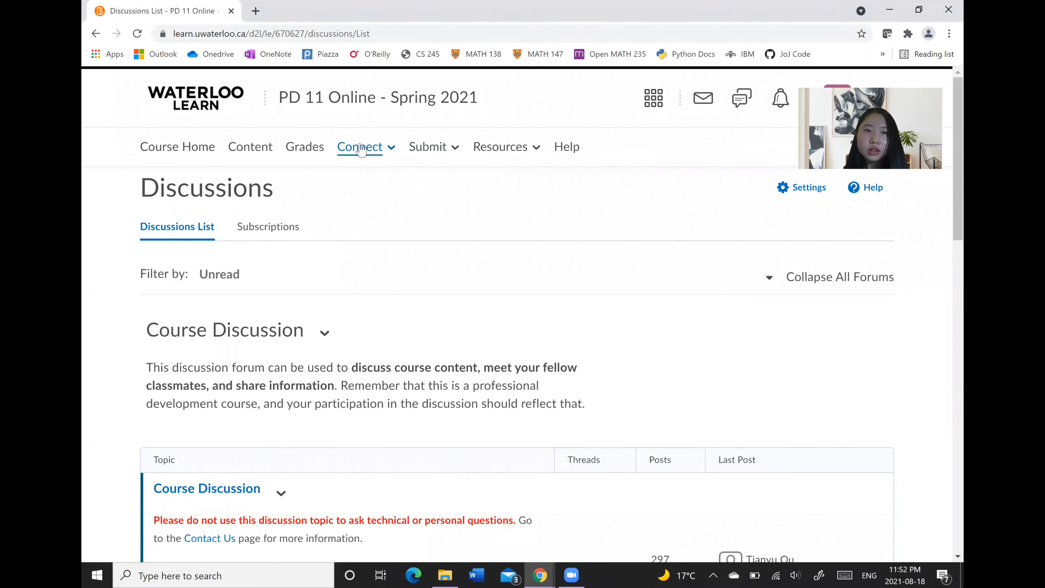
Show the PD 11 Groups page with my lecture section and Weekly Writing Group 106
left_click(359, 147)
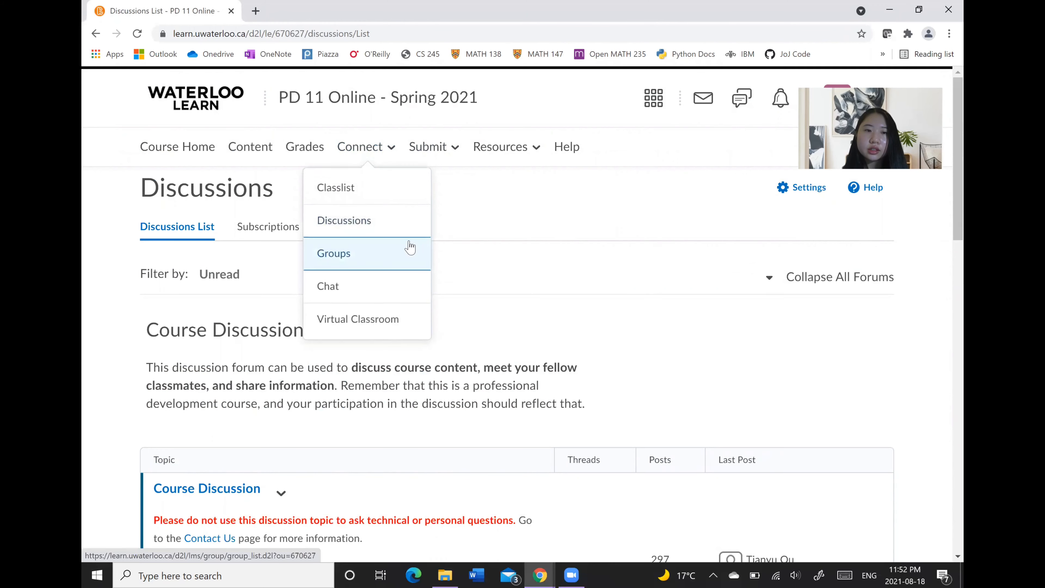
left_click(334, 253)
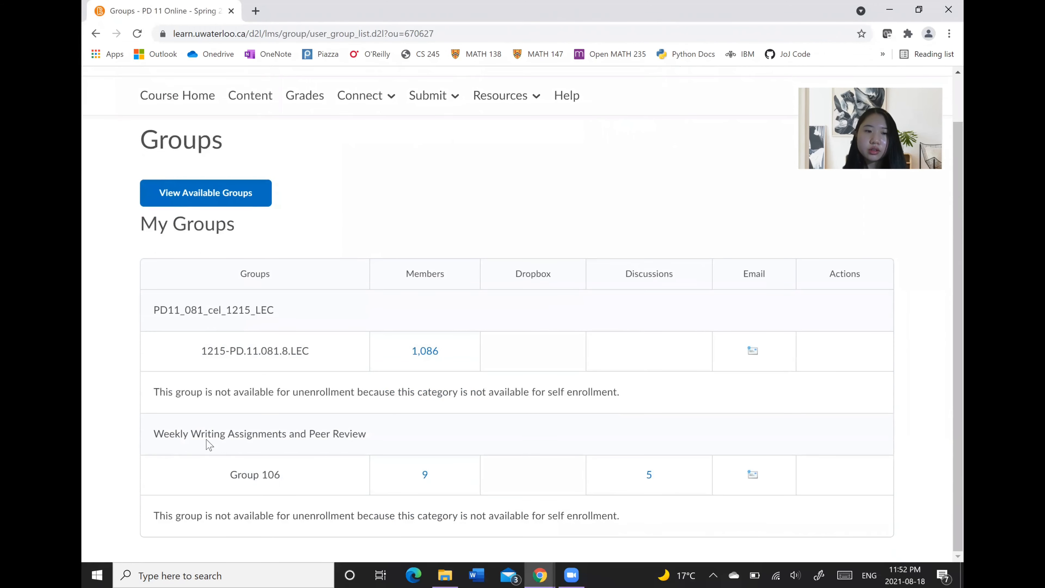
mouse_move(288, 487)
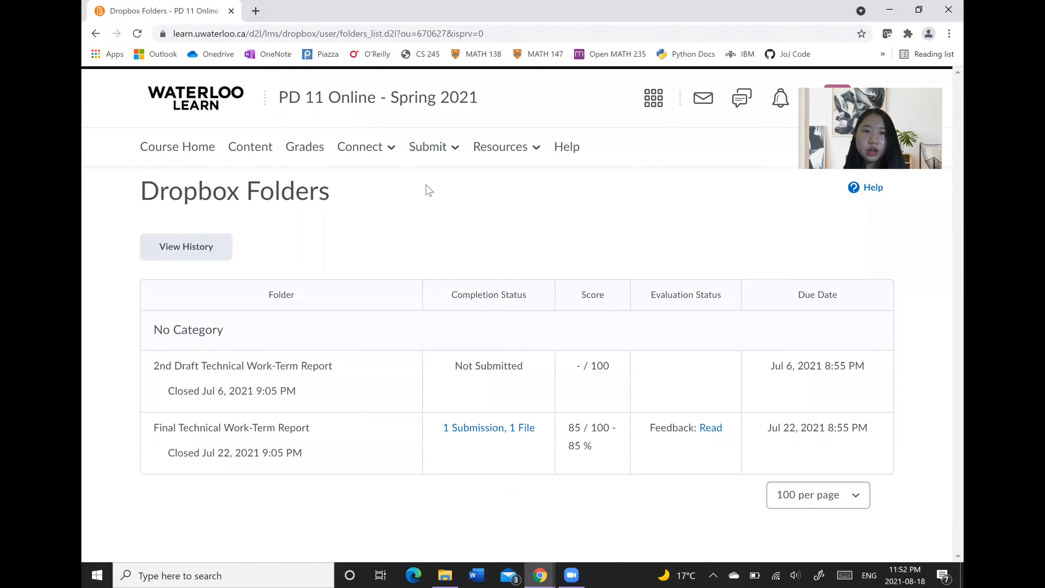
Expand the Submit menu on the PD 11 navbar to reveal Dropbox, Quizzes, Surveys and Video Assignment
left_click(428, 147)
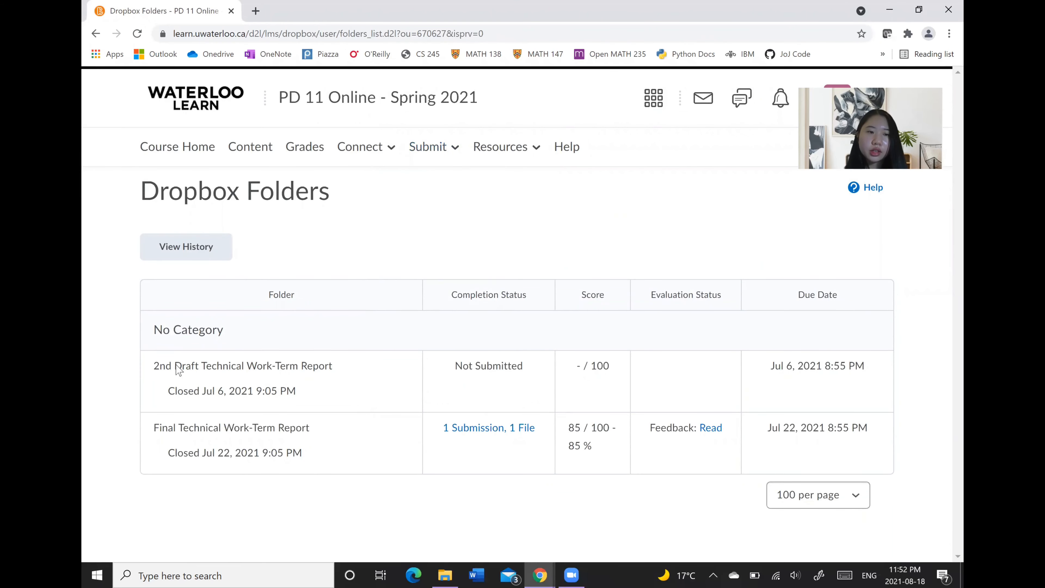
mouse_move(199, 377)
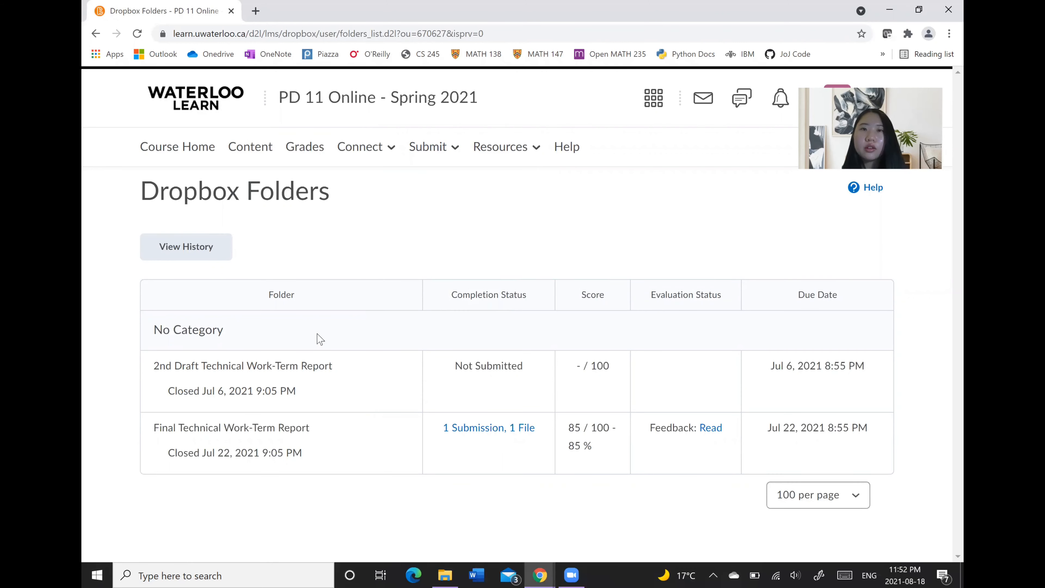
mouse_move(450, 157)
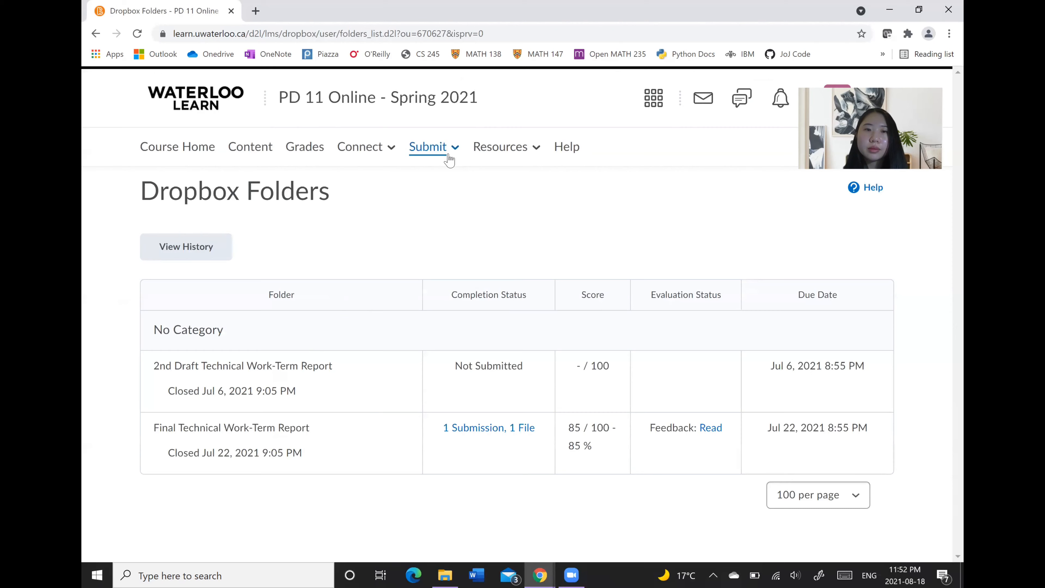
left_click(428, 147)
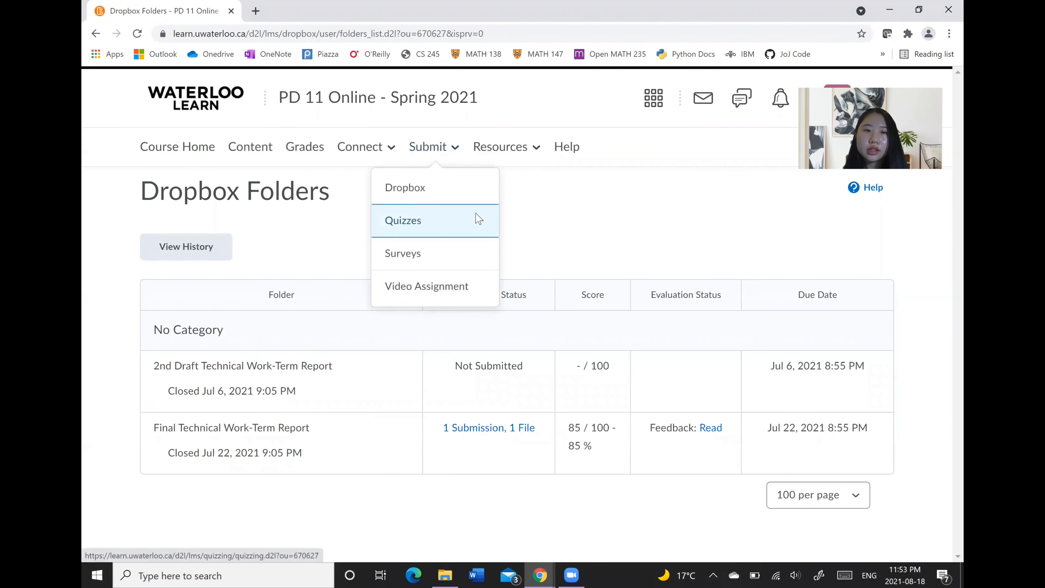
Go to the PD 11 Quiz List, then revisit the Submit menu to point out Surveys and Video Assignment
left_click(403, 220)
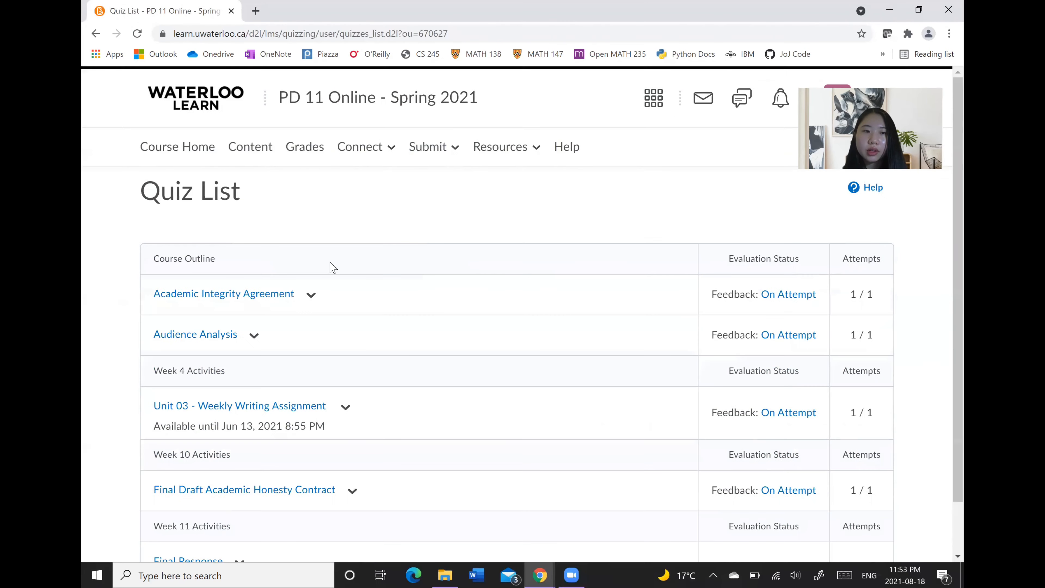
mouse_move(381, 221)
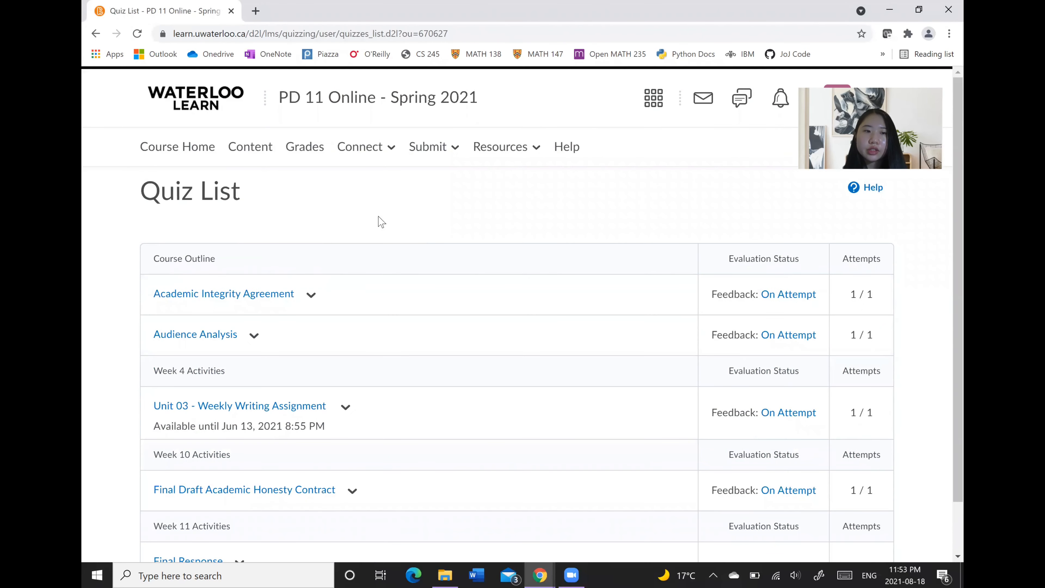
mouse_move(454, 154)
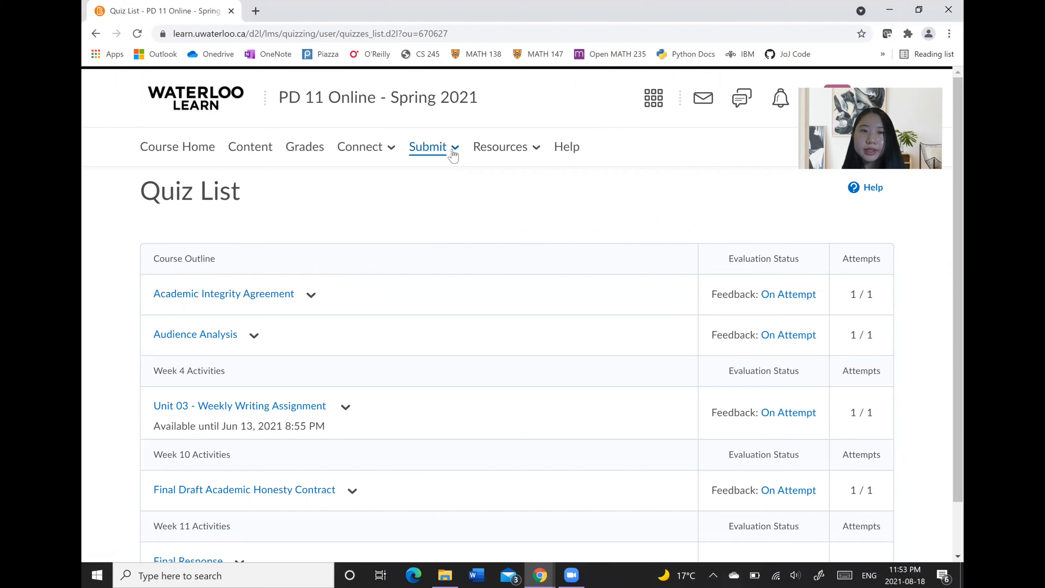
left_click(428, 147)
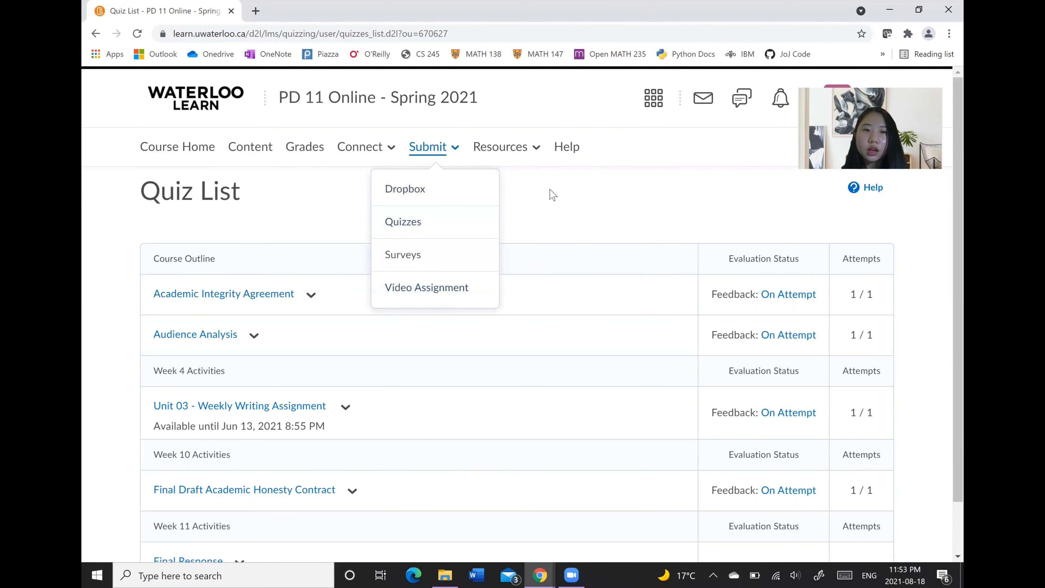
mouse_move(429, 300)
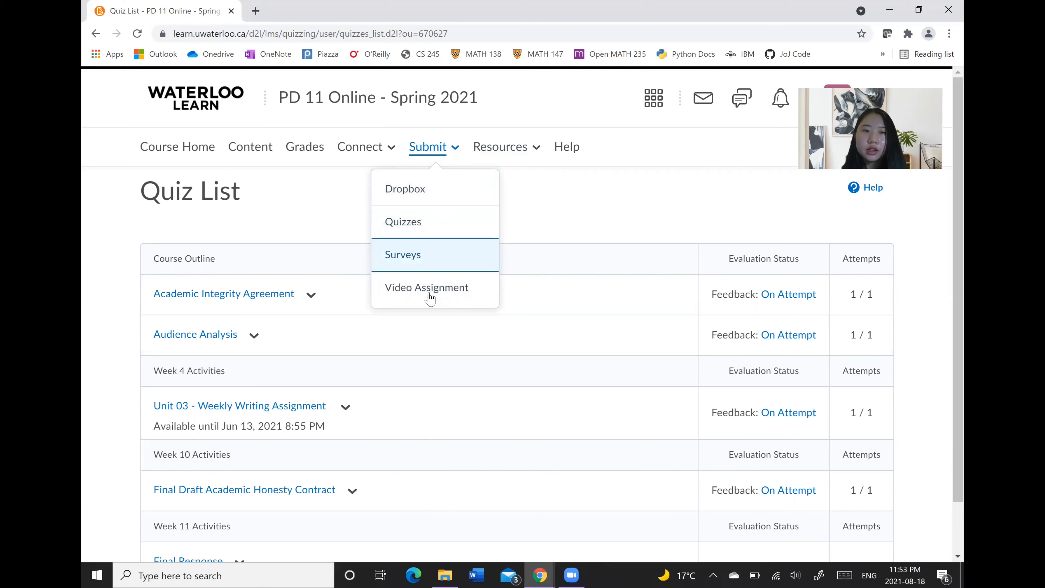
left_click(359, 147)
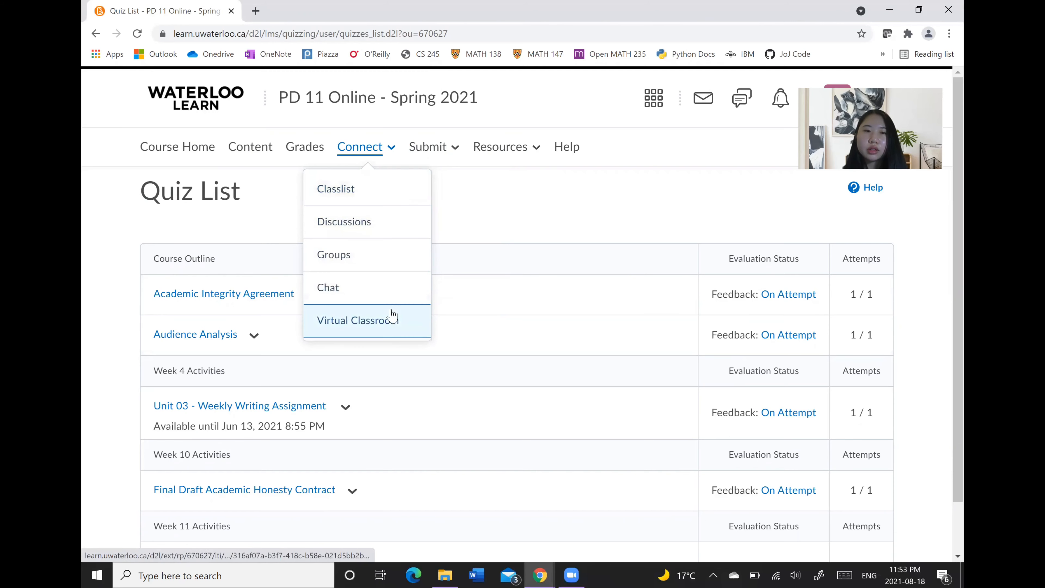
mouse_move(387, 325)
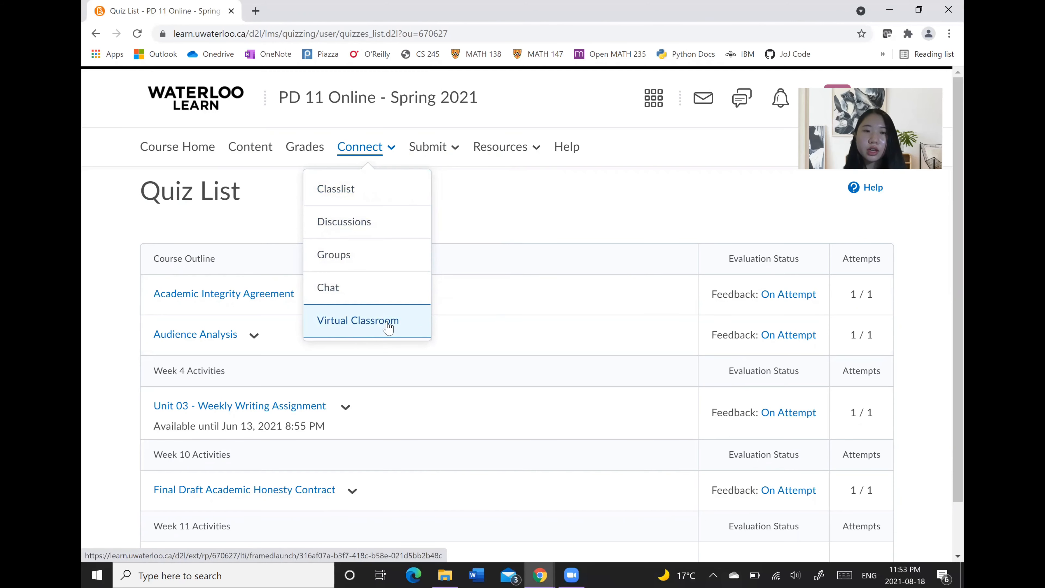
mouse_move(412, 326)
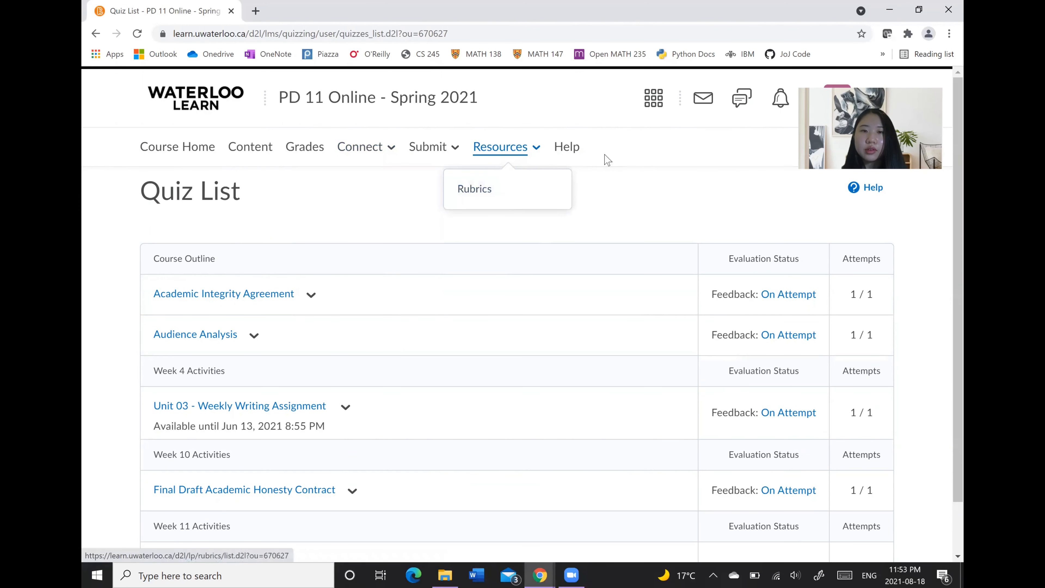
mouse_move(492, 190)
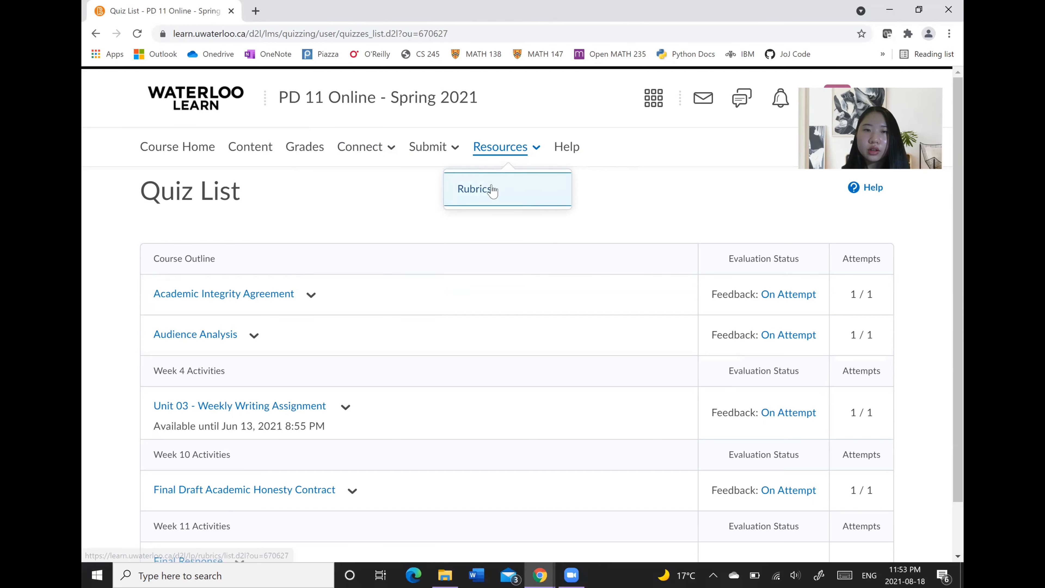
mouse_move(574, 151)
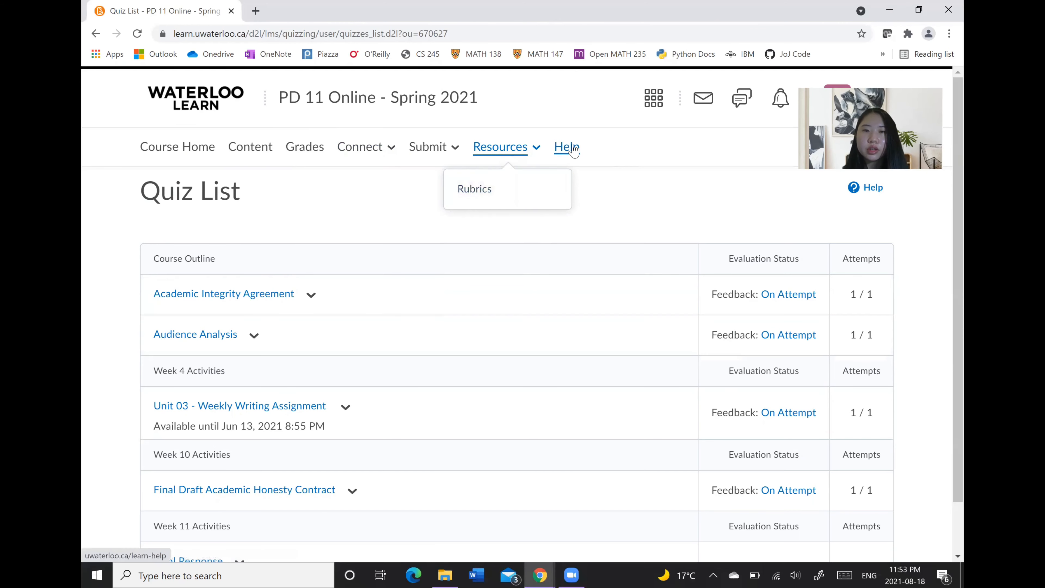
mouse_move(821, 181)
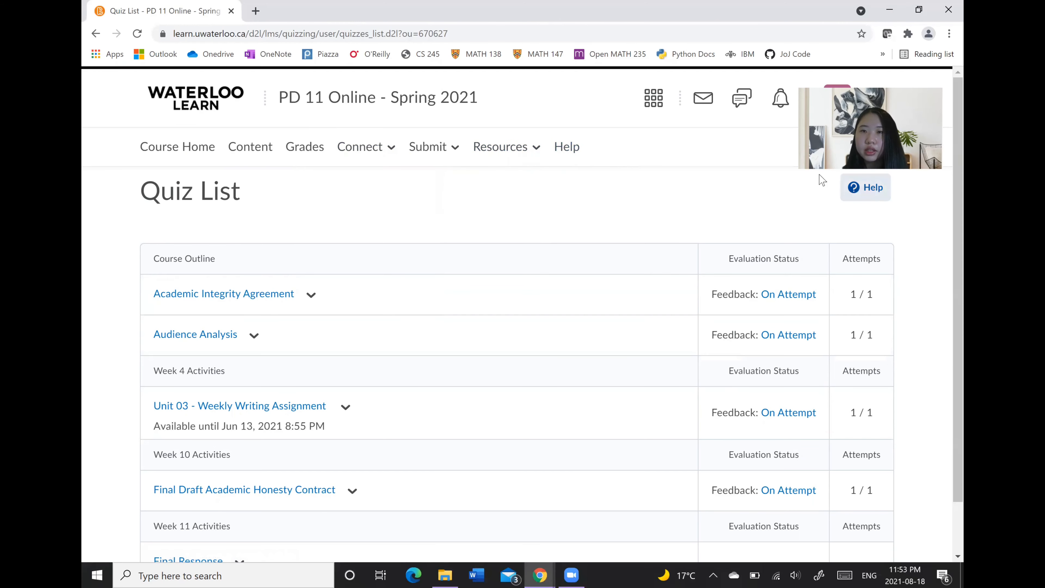
mouse_move(895, 289)
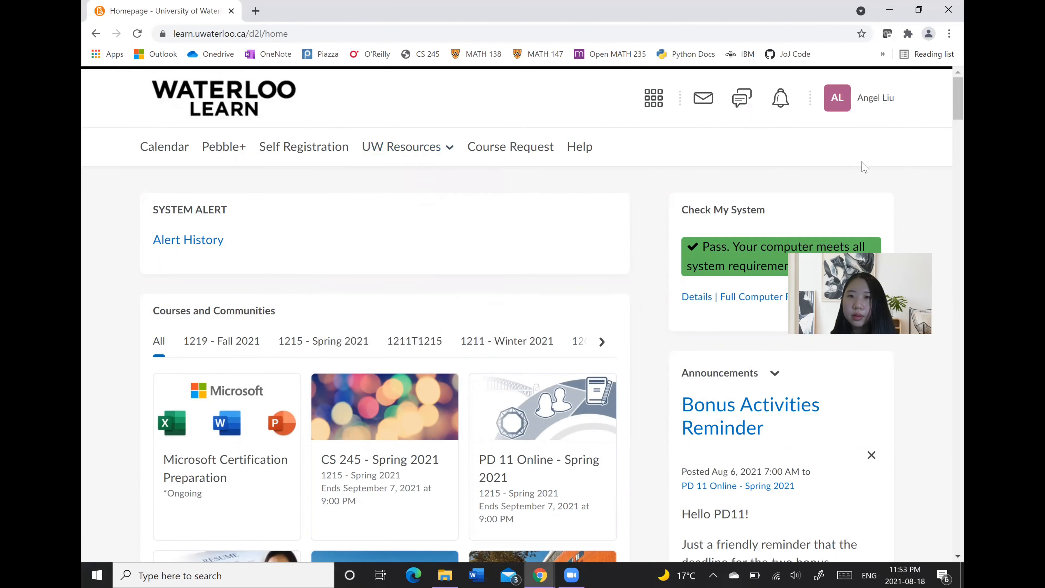
mouse_move(836, 134)
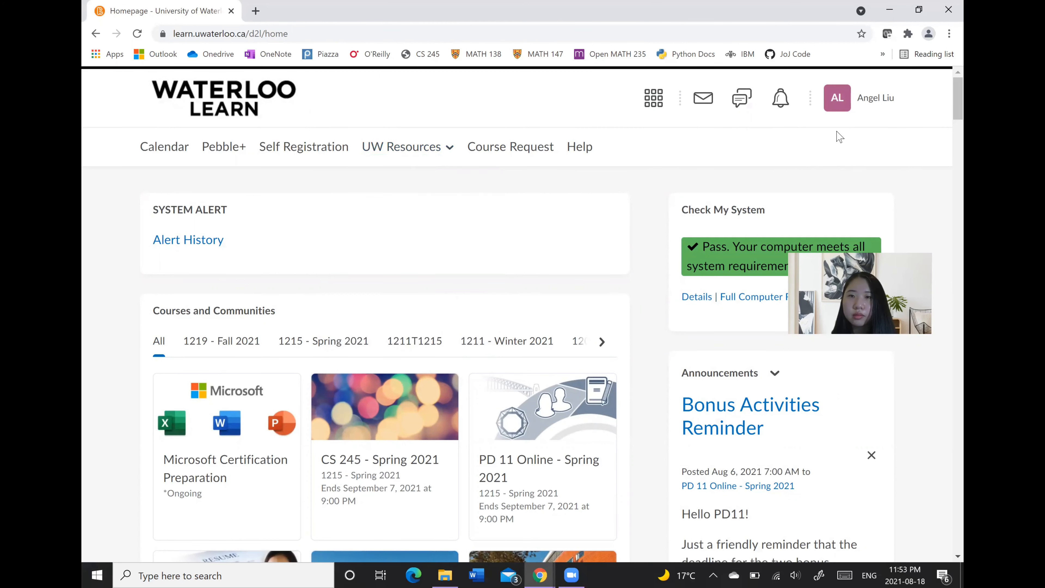
Show the account menu with Profile, Notifications, Account Settings, Progress and Log Out
left_click(876, 98)
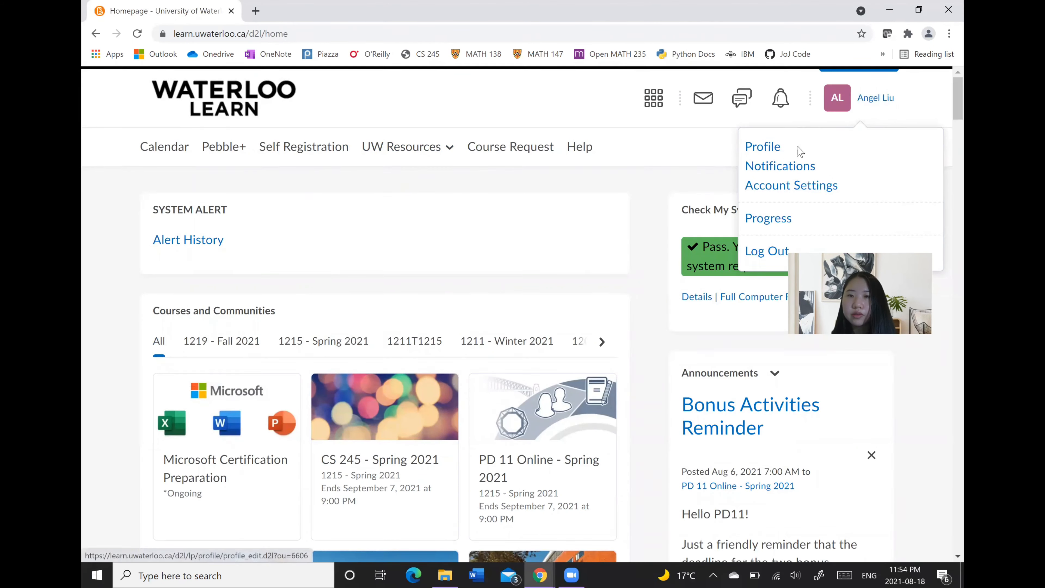
mouse_move(785, 229)
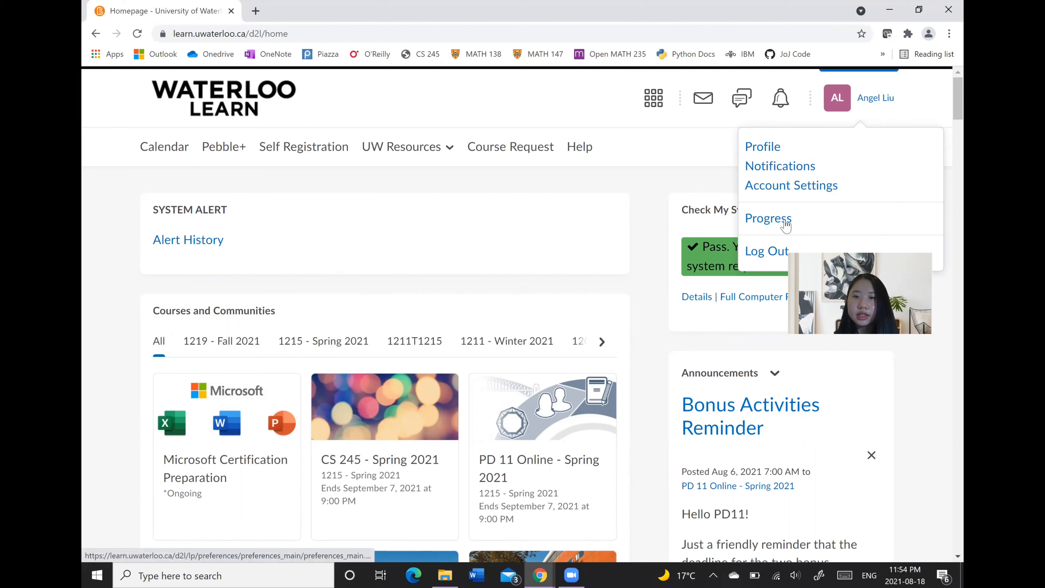
mouse_move(780, 98)
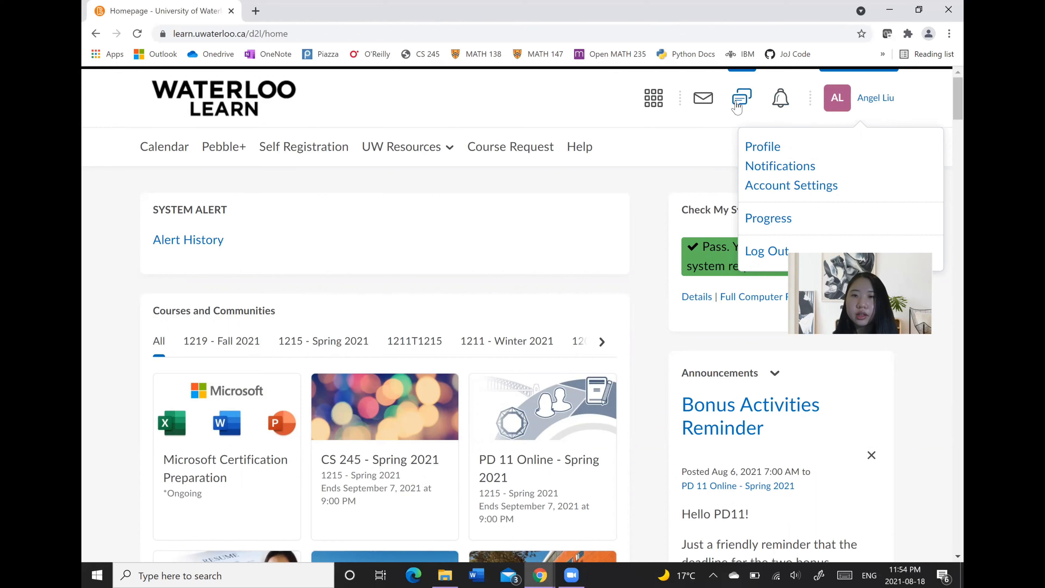
mouse_move(740, 102)
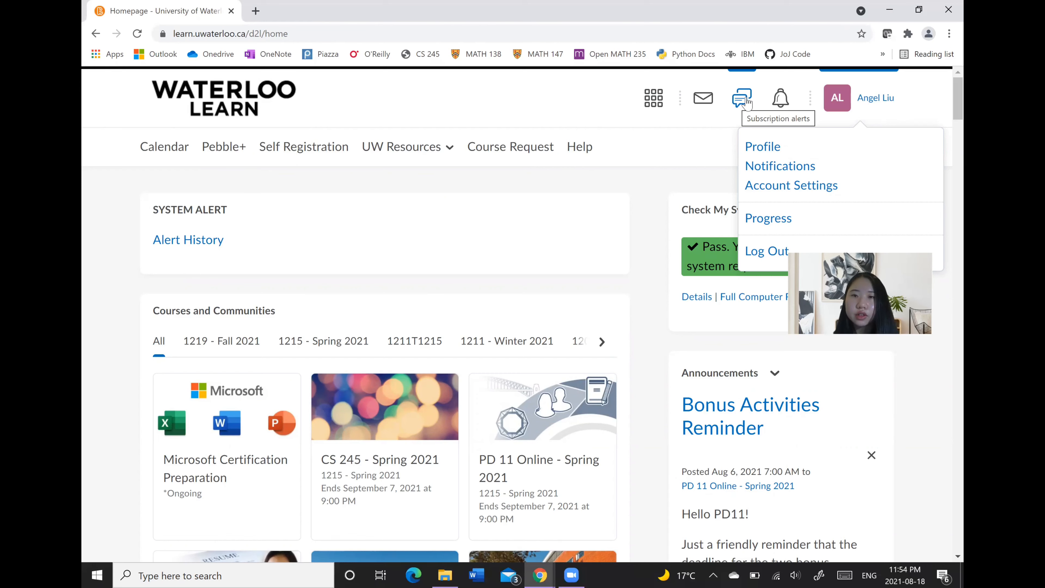
mouse_move(703, 101)
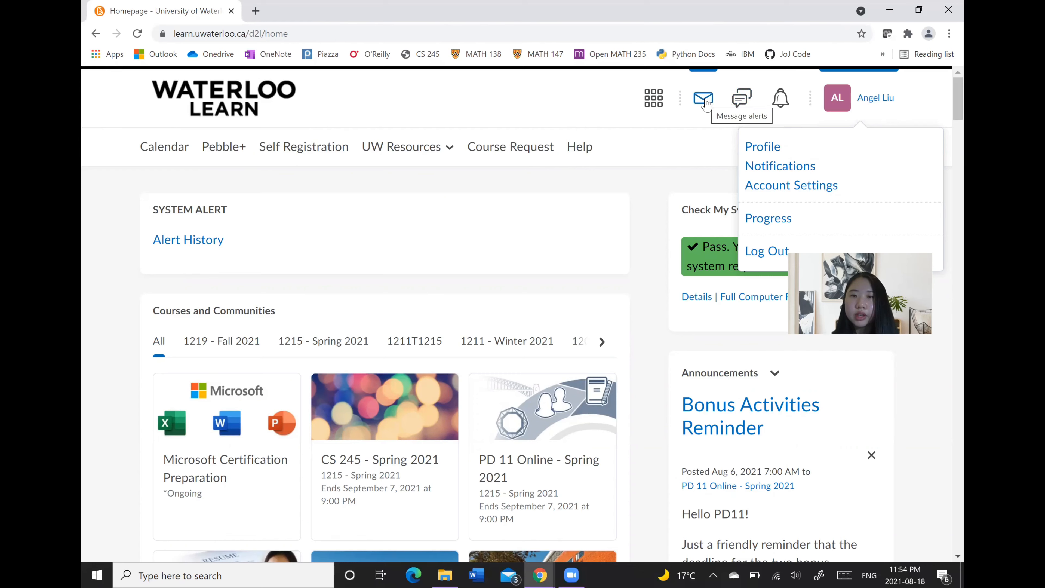
mouse_move(653, 159)
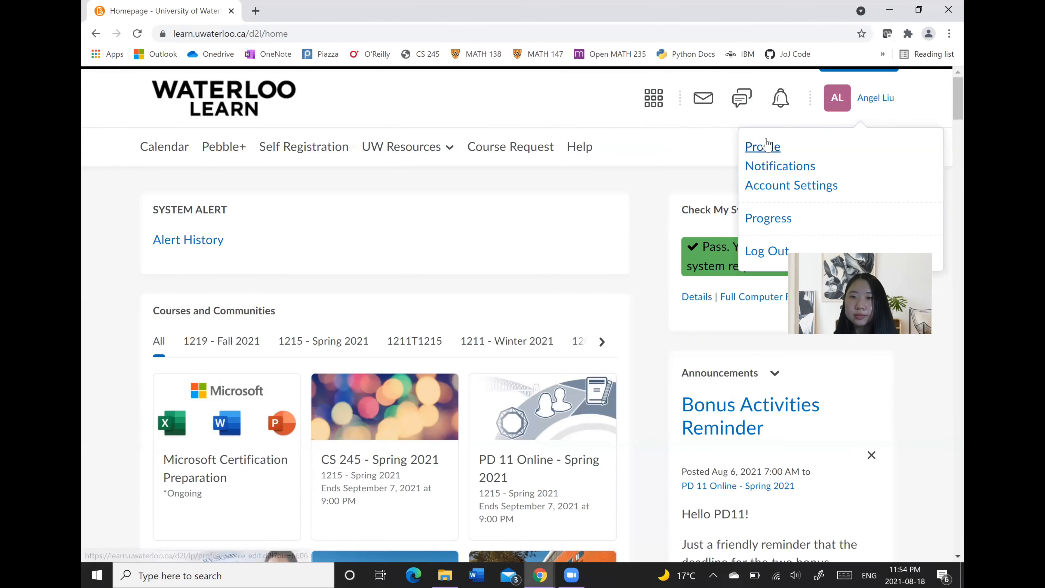
mouse_move(758, 259)
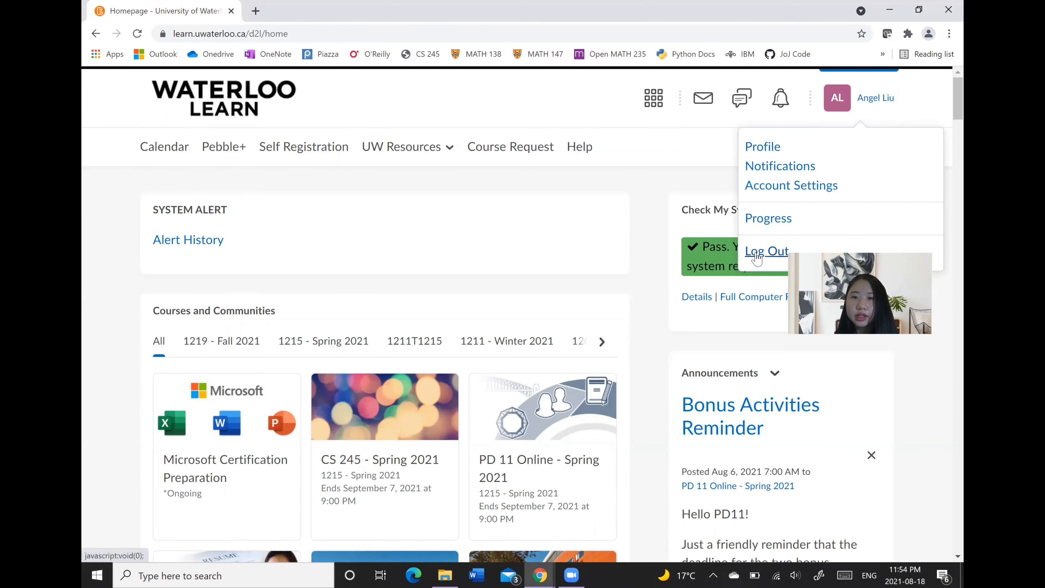
Log out of Waterloo LEARN, landing on the Duo log-out page
left_click(765, 250)
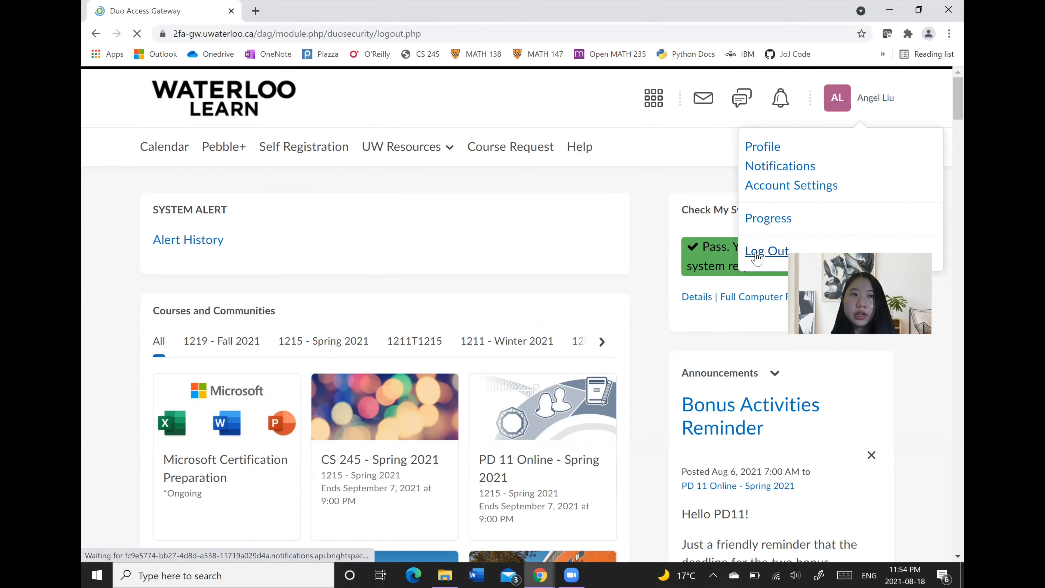
left_click(766, 251)
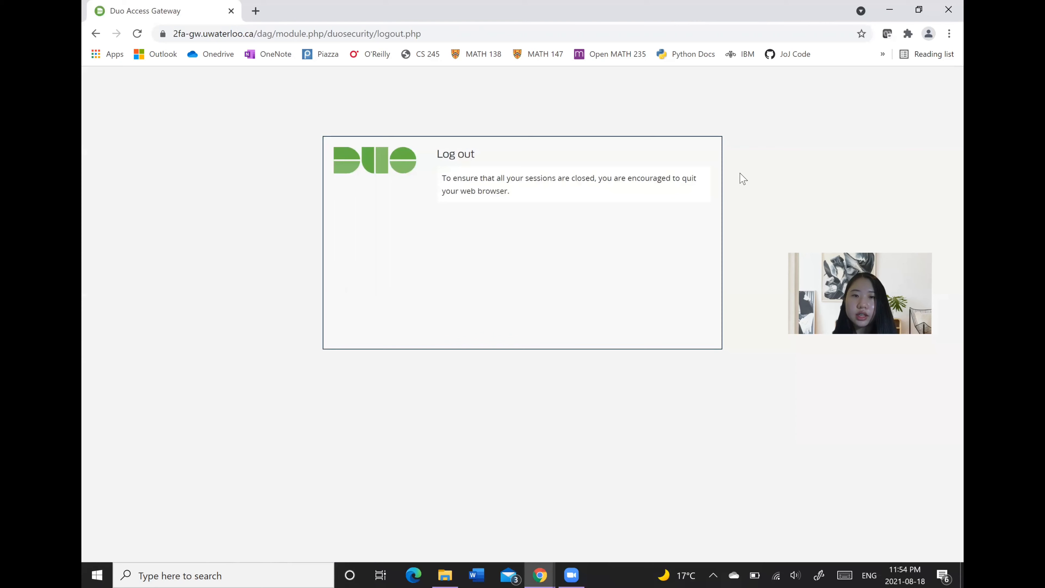